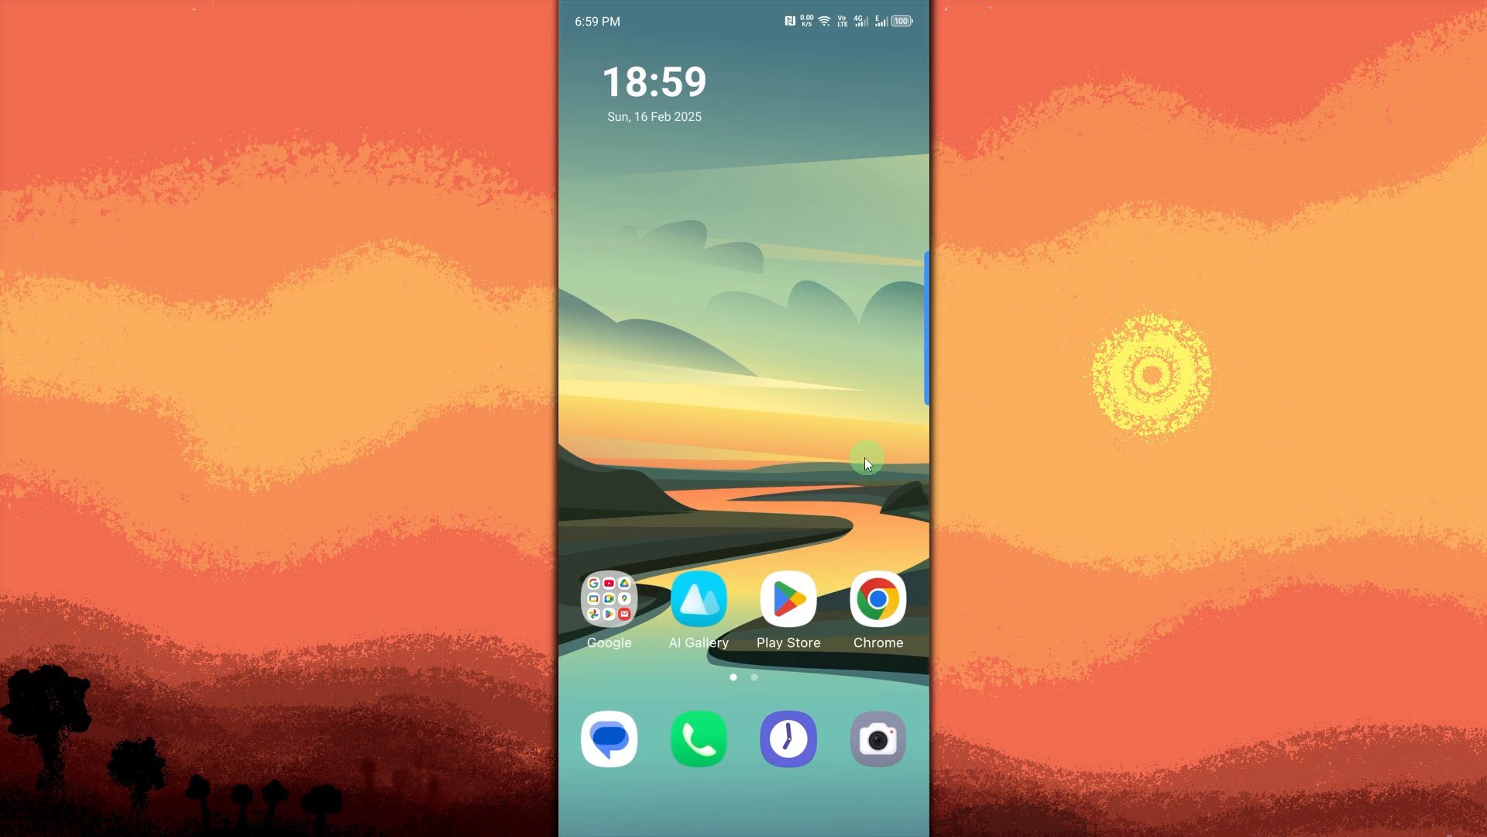
mouse_move(783, 616)
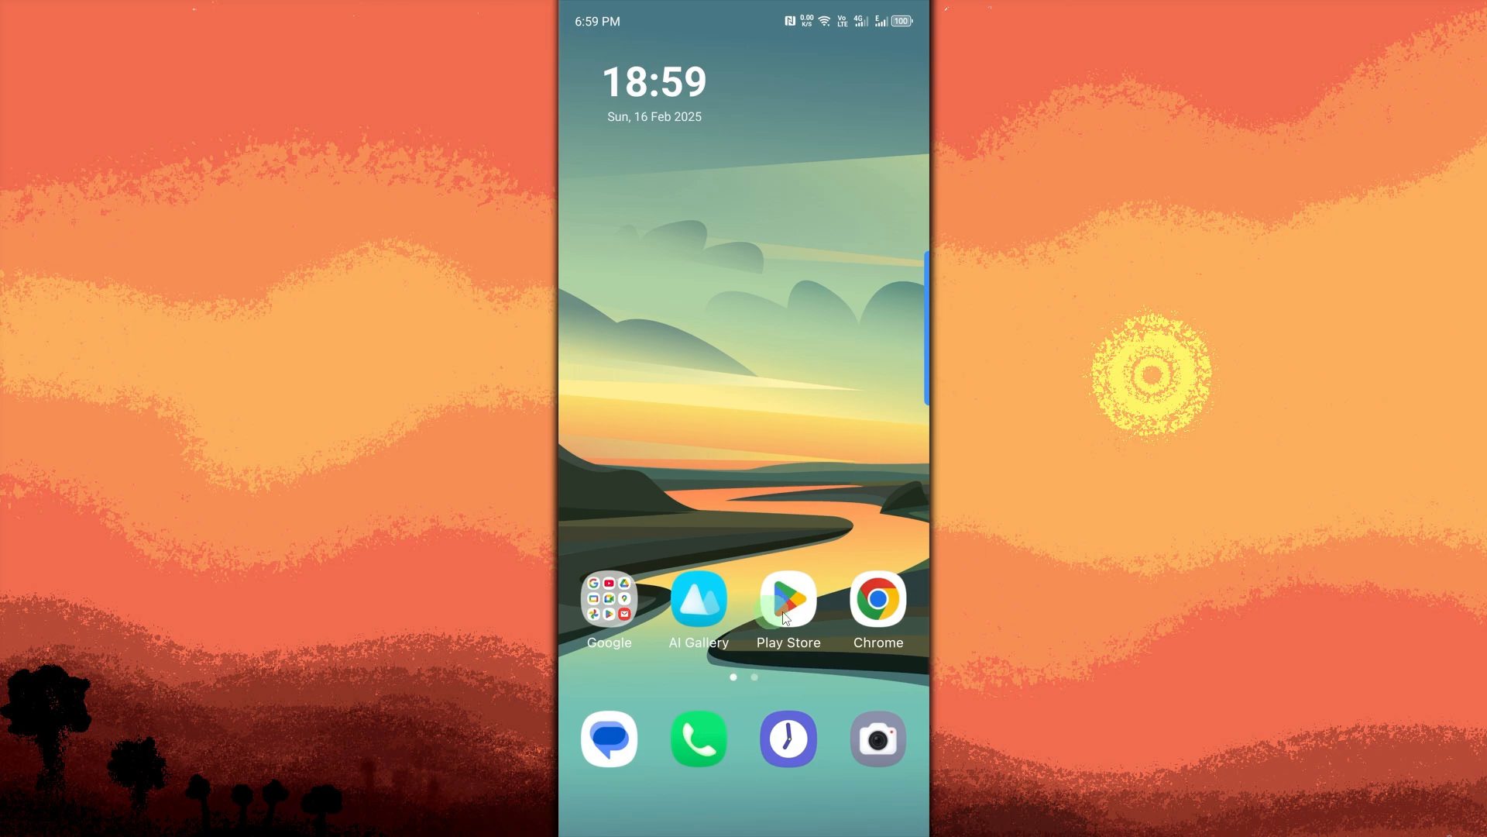
mouse_move(786, 628)
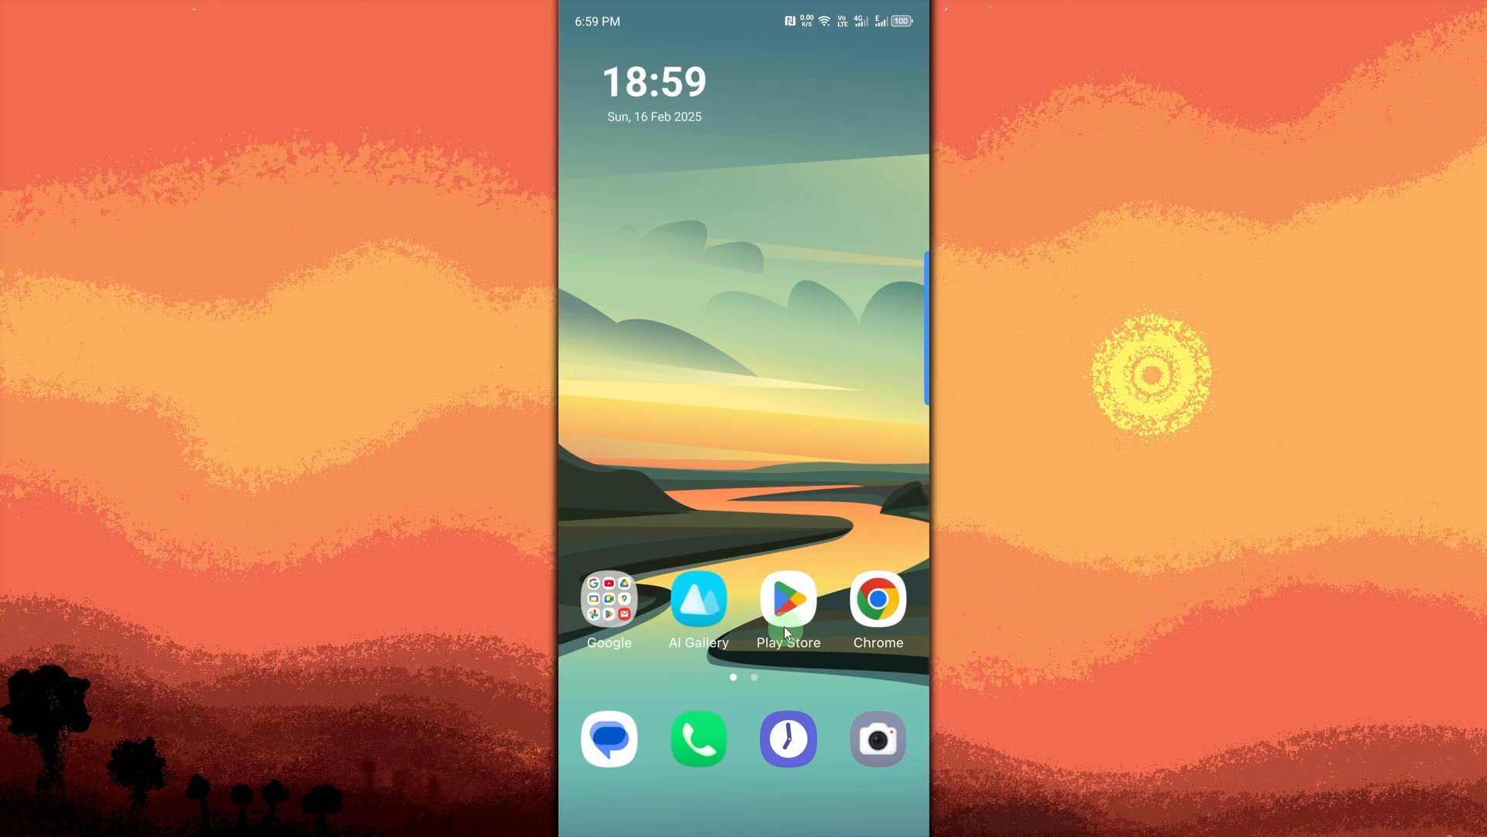
Open Google Play Store on the installed Microsoft Corporation Remote Desktop listing
left_click(787, 600)
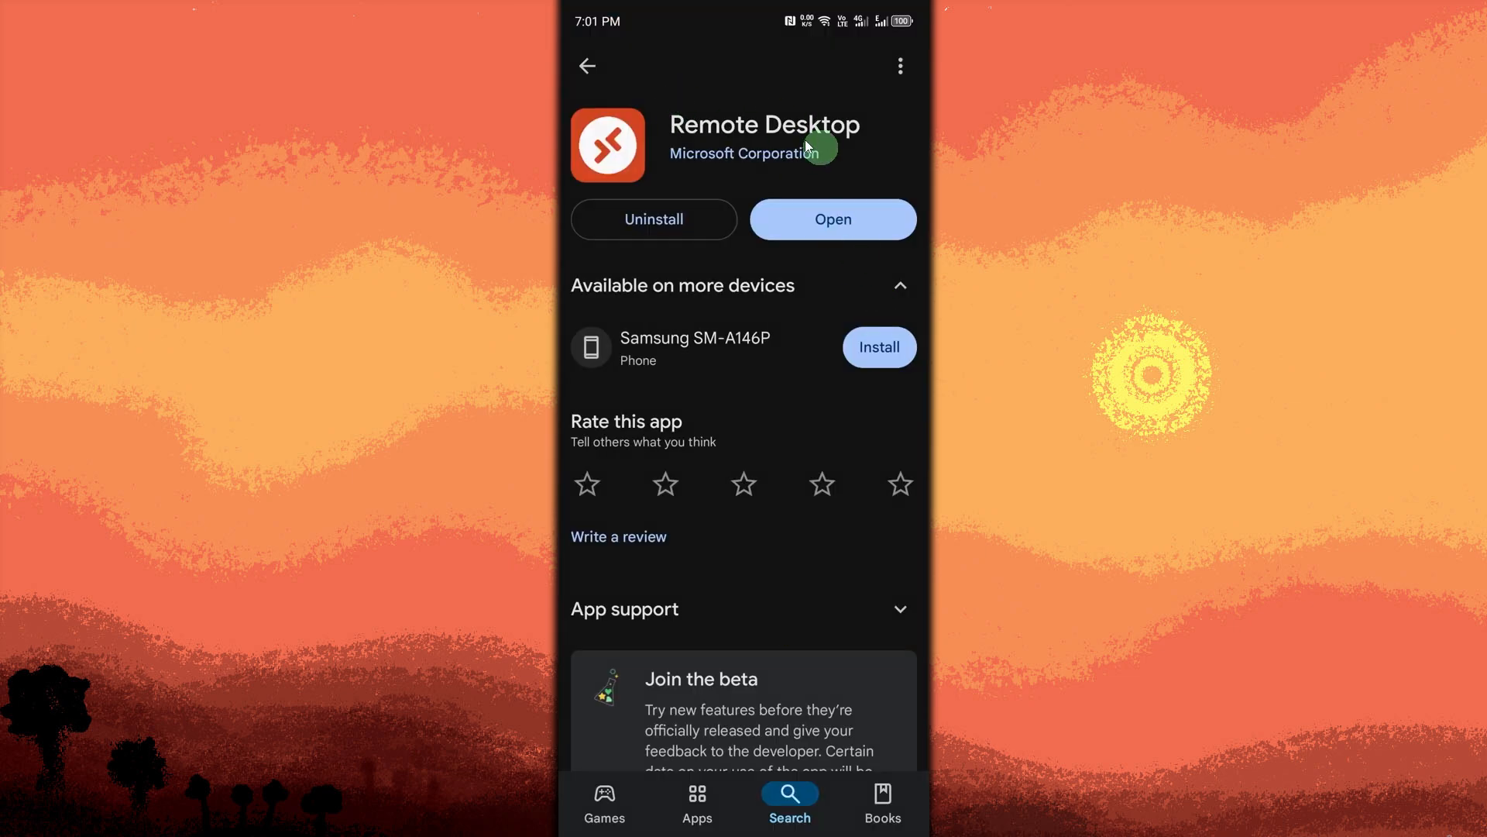
mouse_move(656, 112)
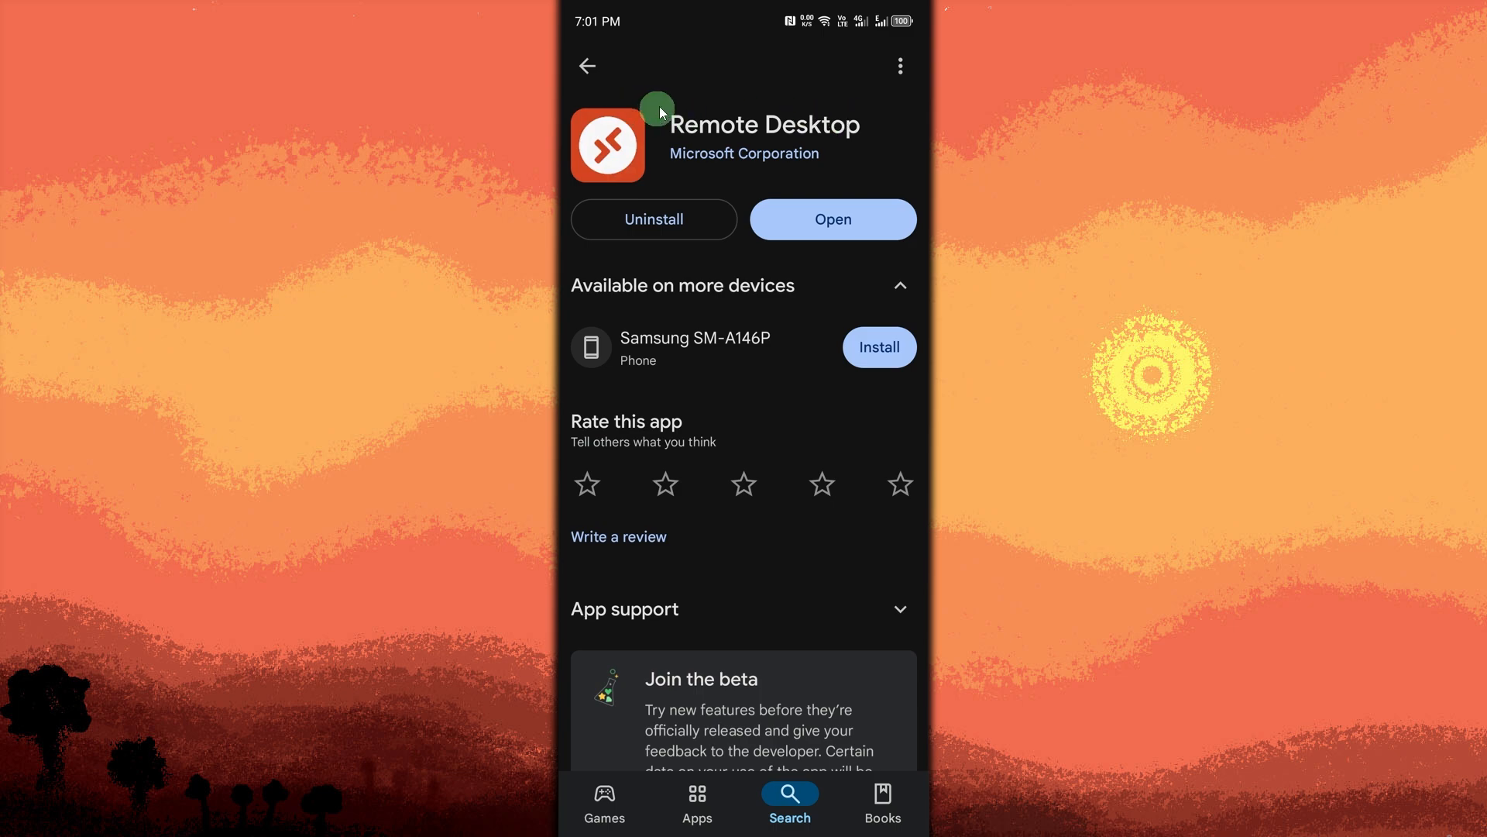
mouse_move(812, 204)
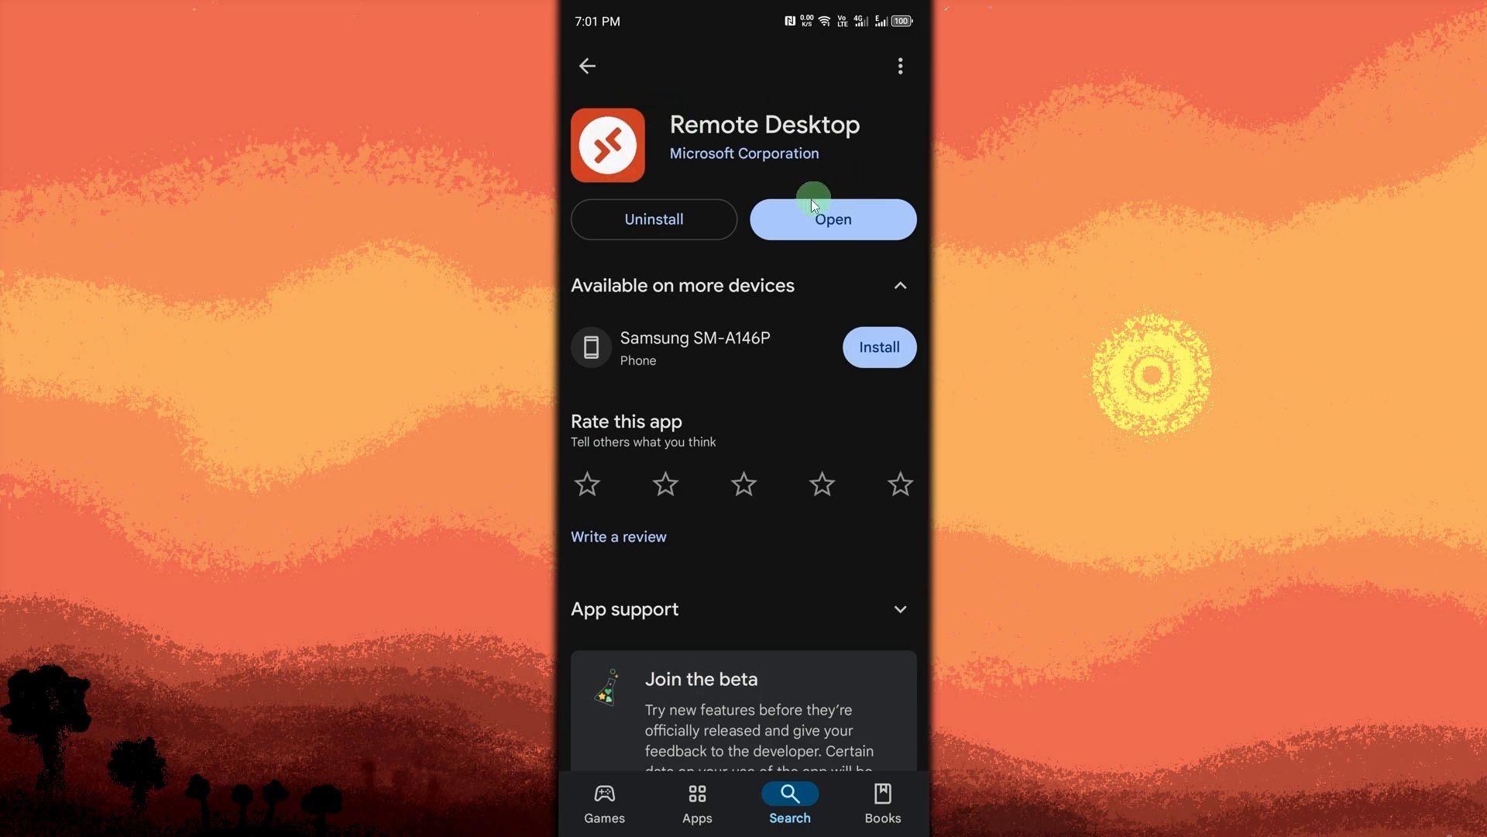
mouse_move(794, 207)
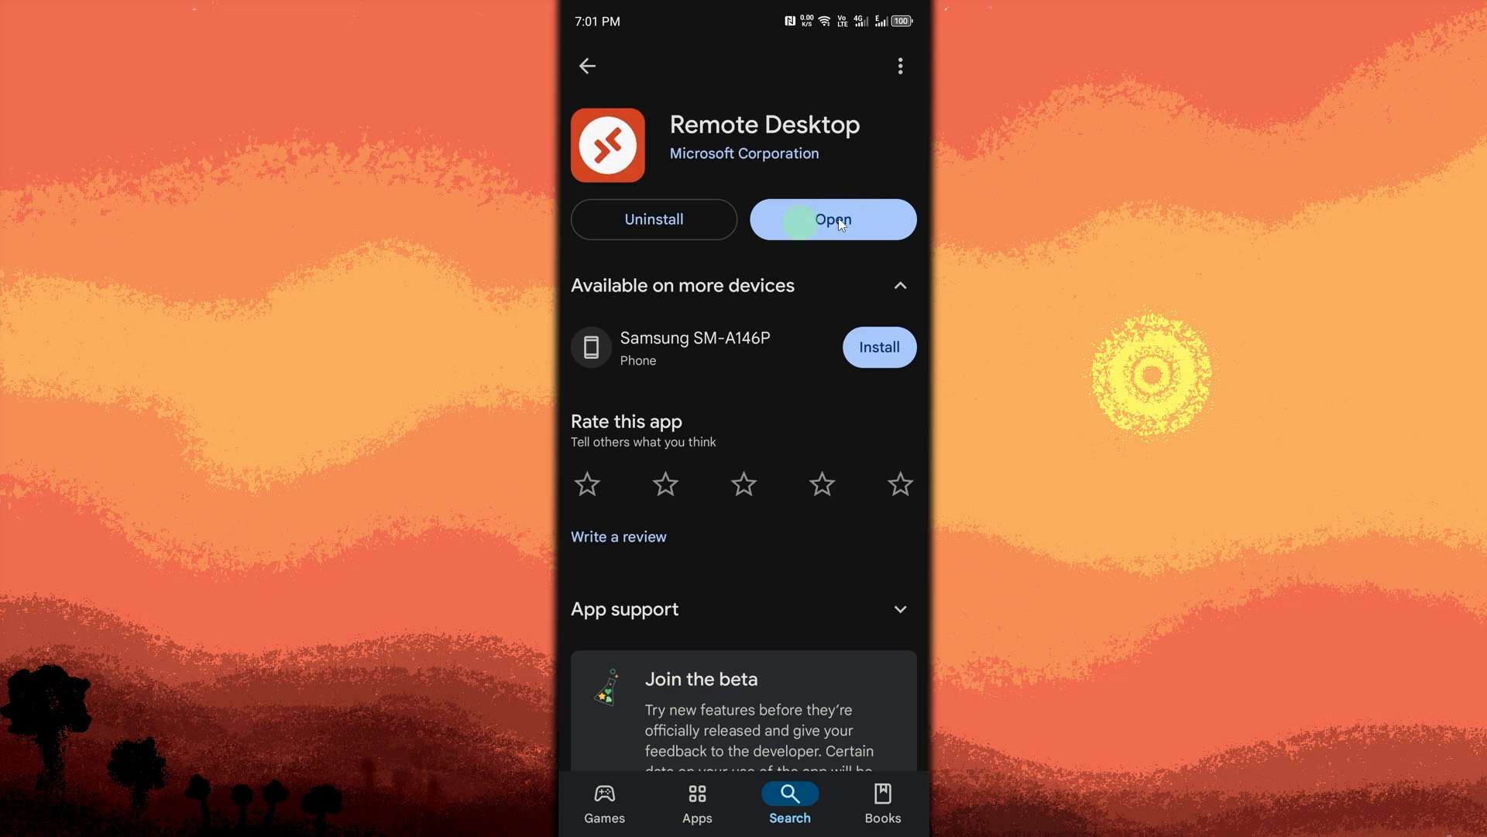
Launch Microsoft Remote Desktop from its Play Store listing to reach the empty PCs list
left_click(831, 220)
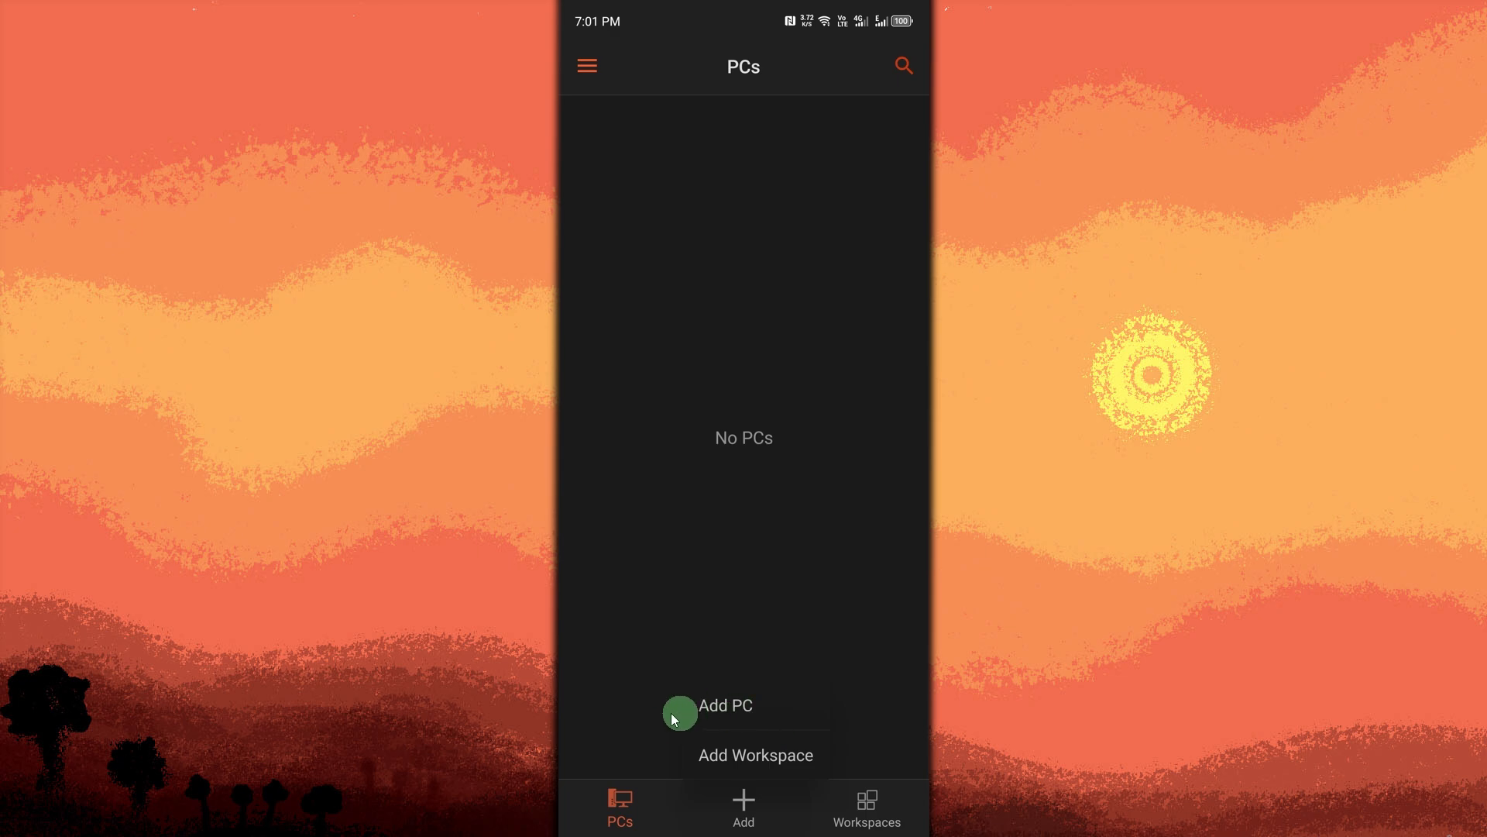
Start an Add PC entry with a PC name and User Account 'Ask when required'
left_click(725, 705)
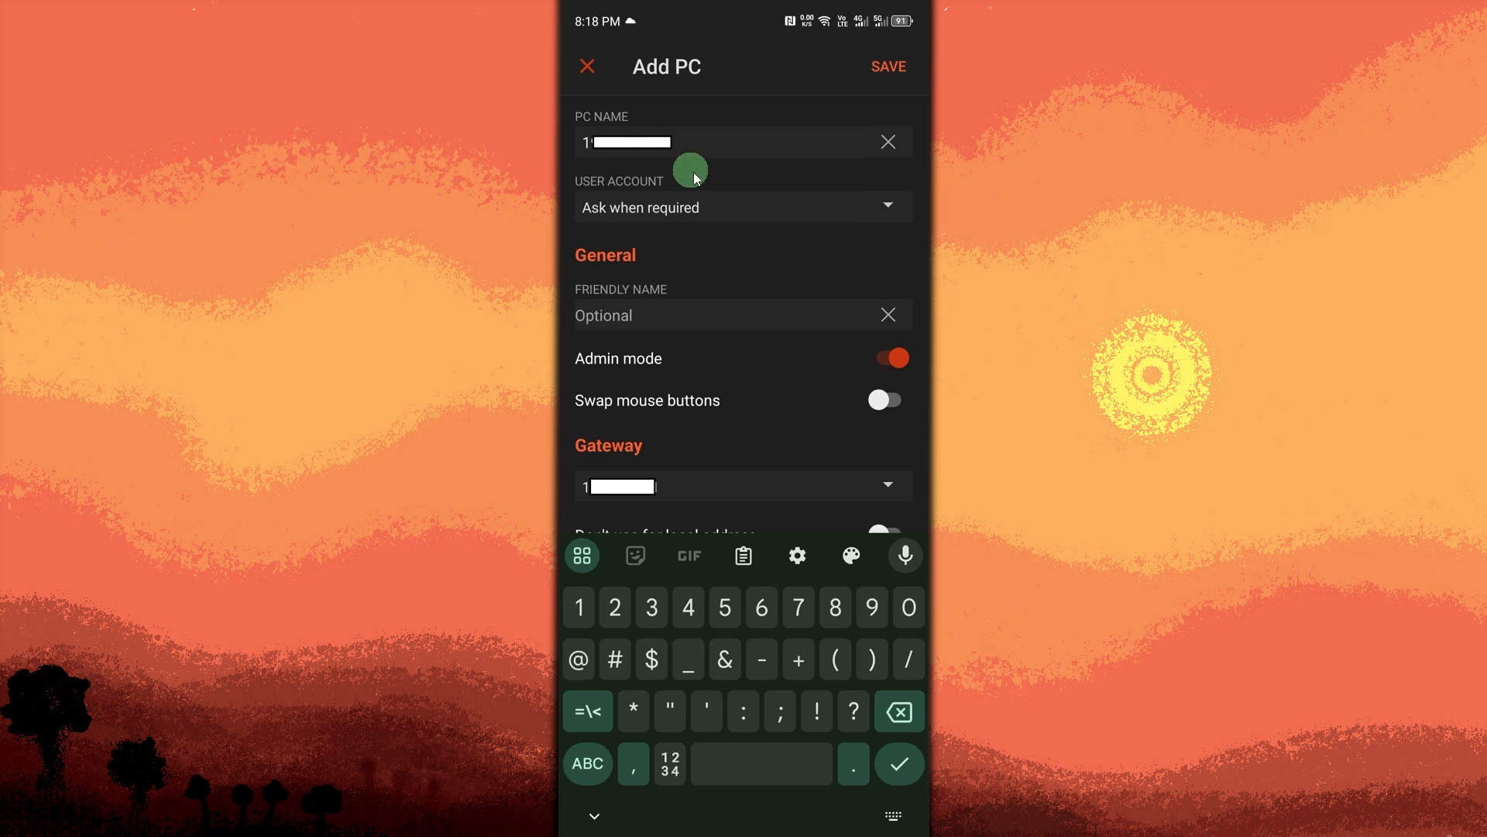
mouse_move(780, 266)
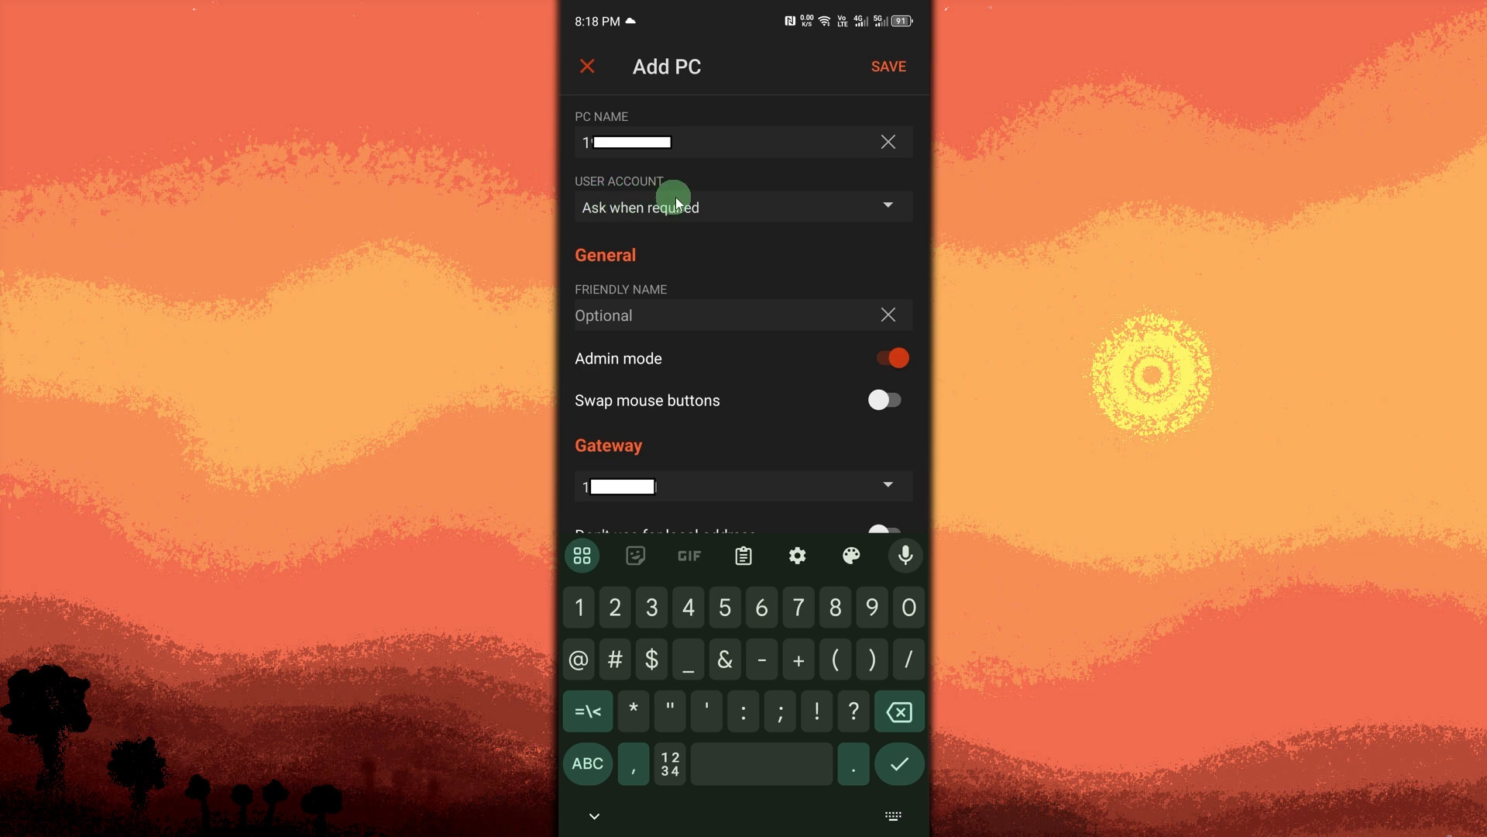
mouse_move(697, 228)
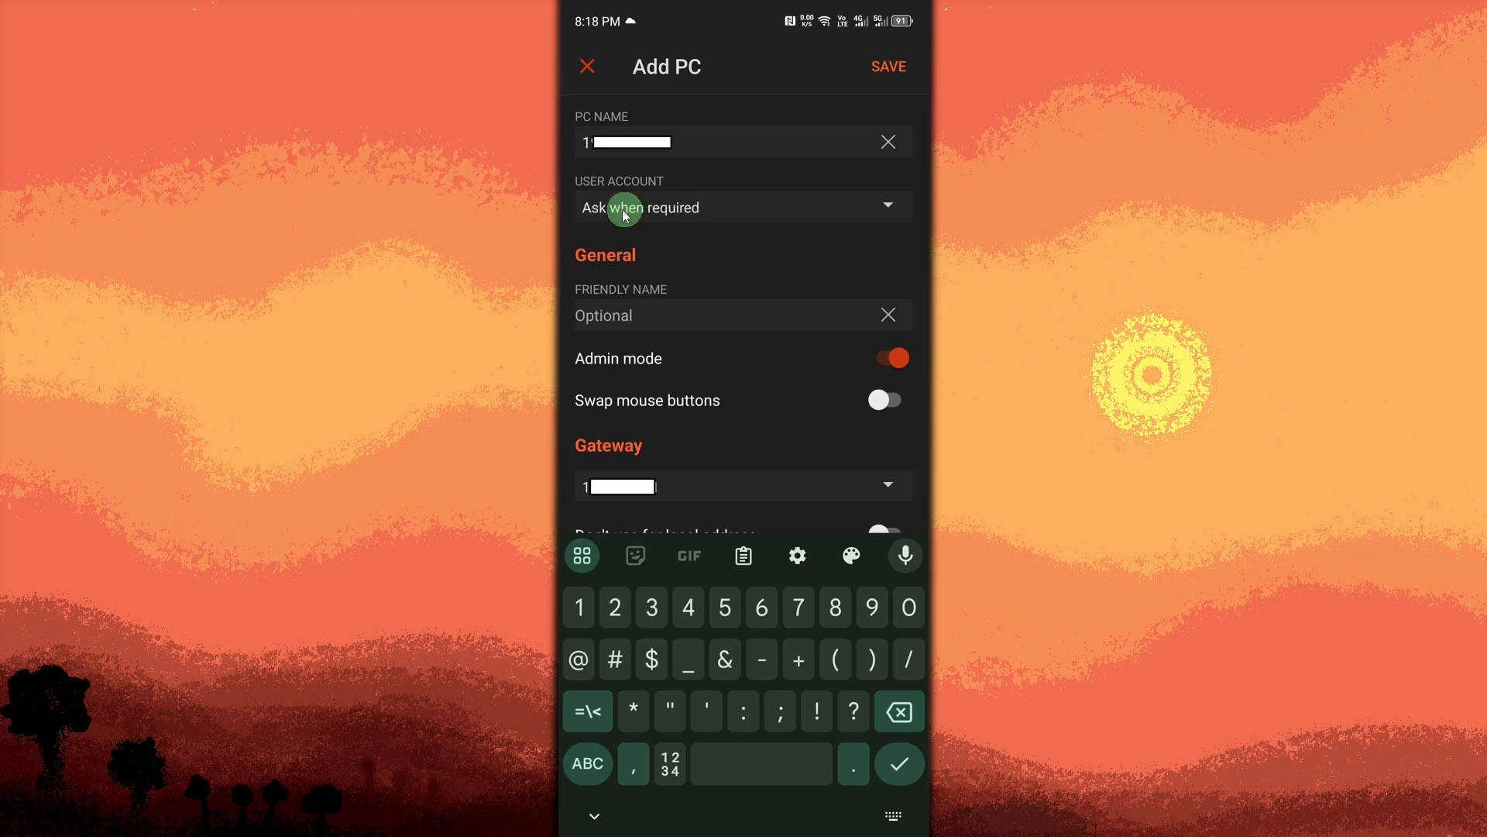
mouse_move(699, 227)
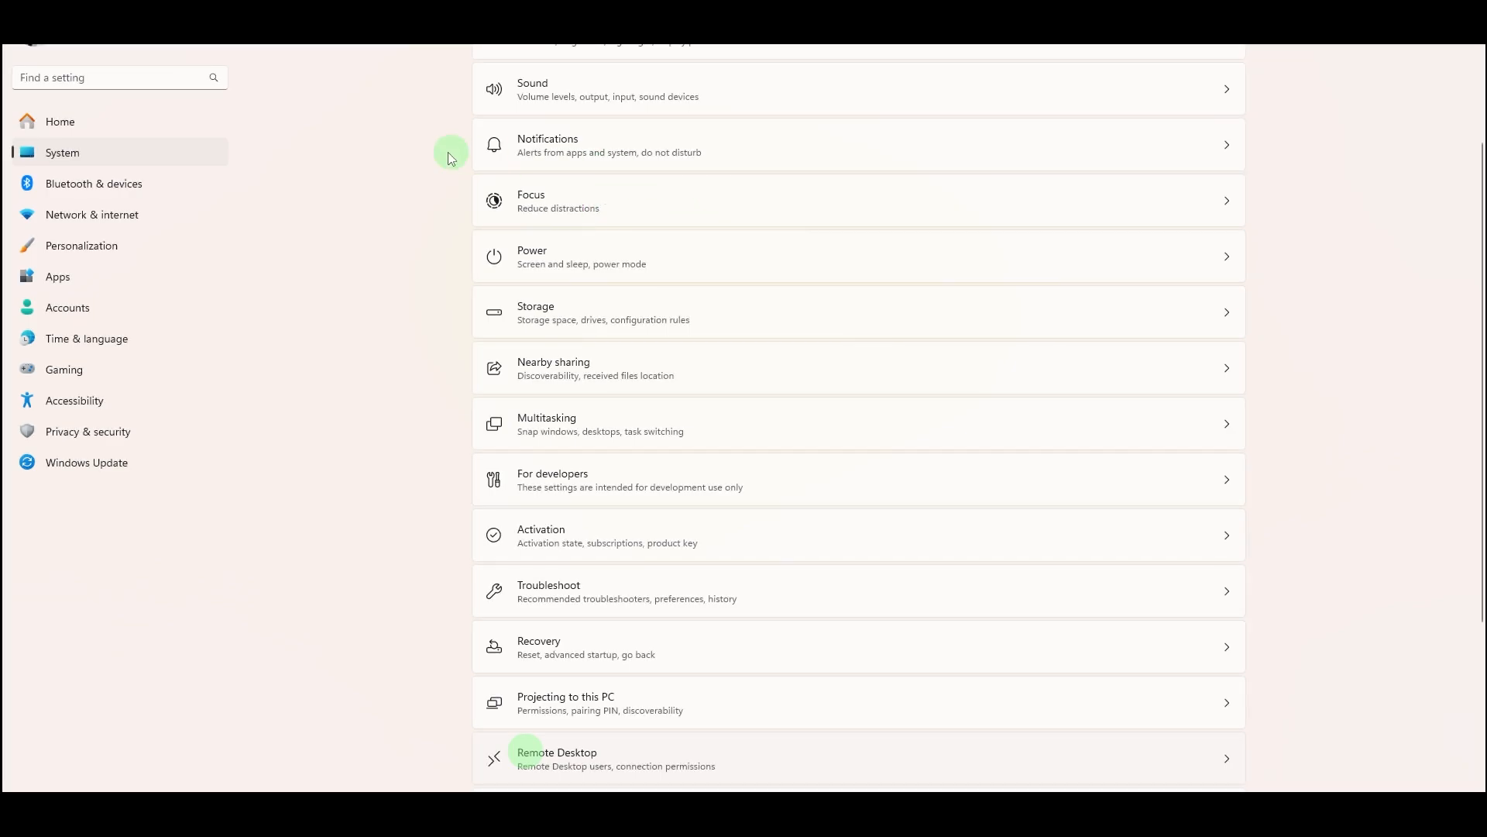
mouse_move(295, 190)
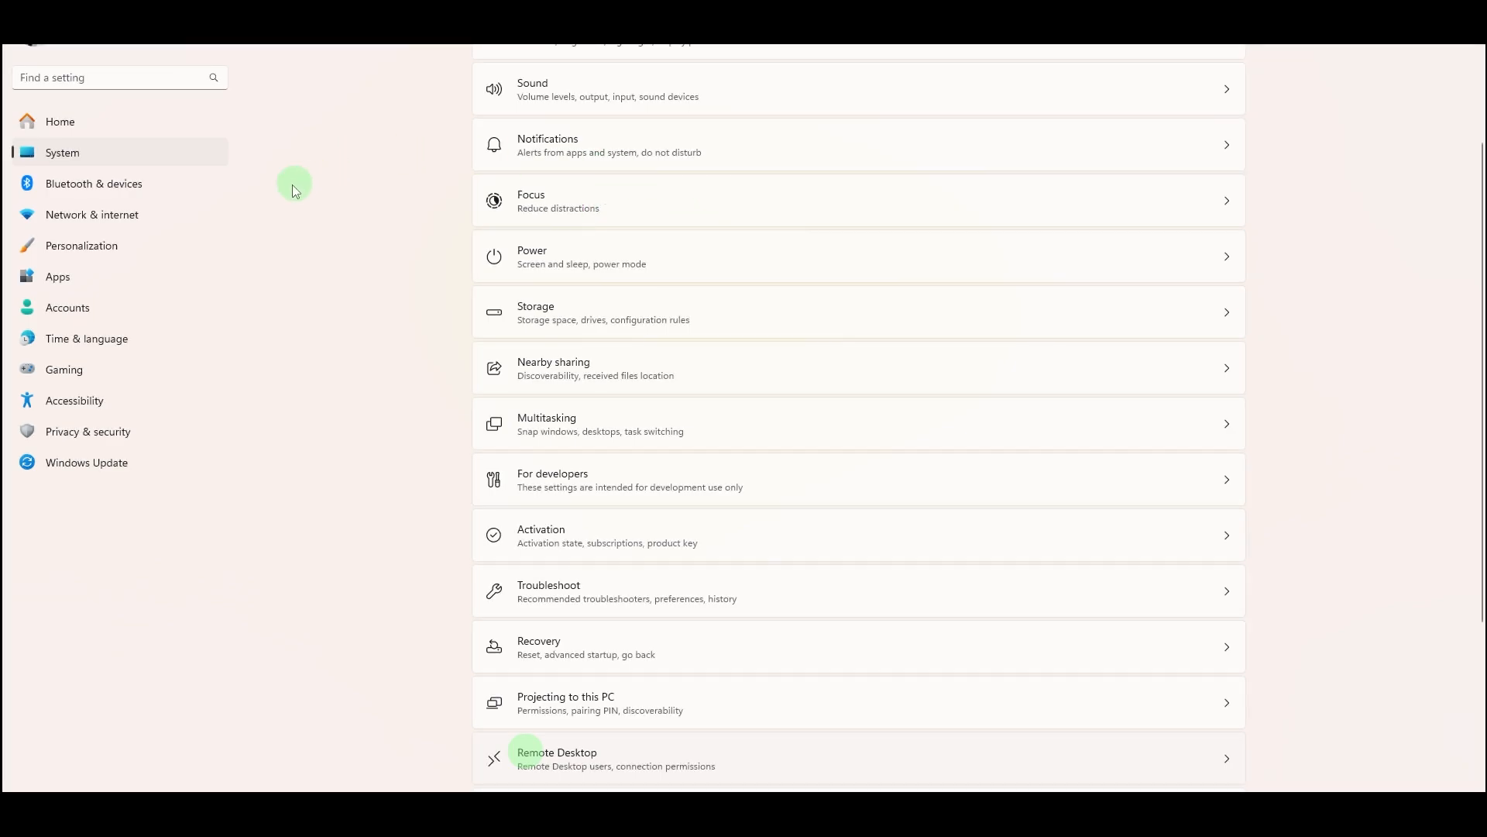
mouse_move(175, 160)
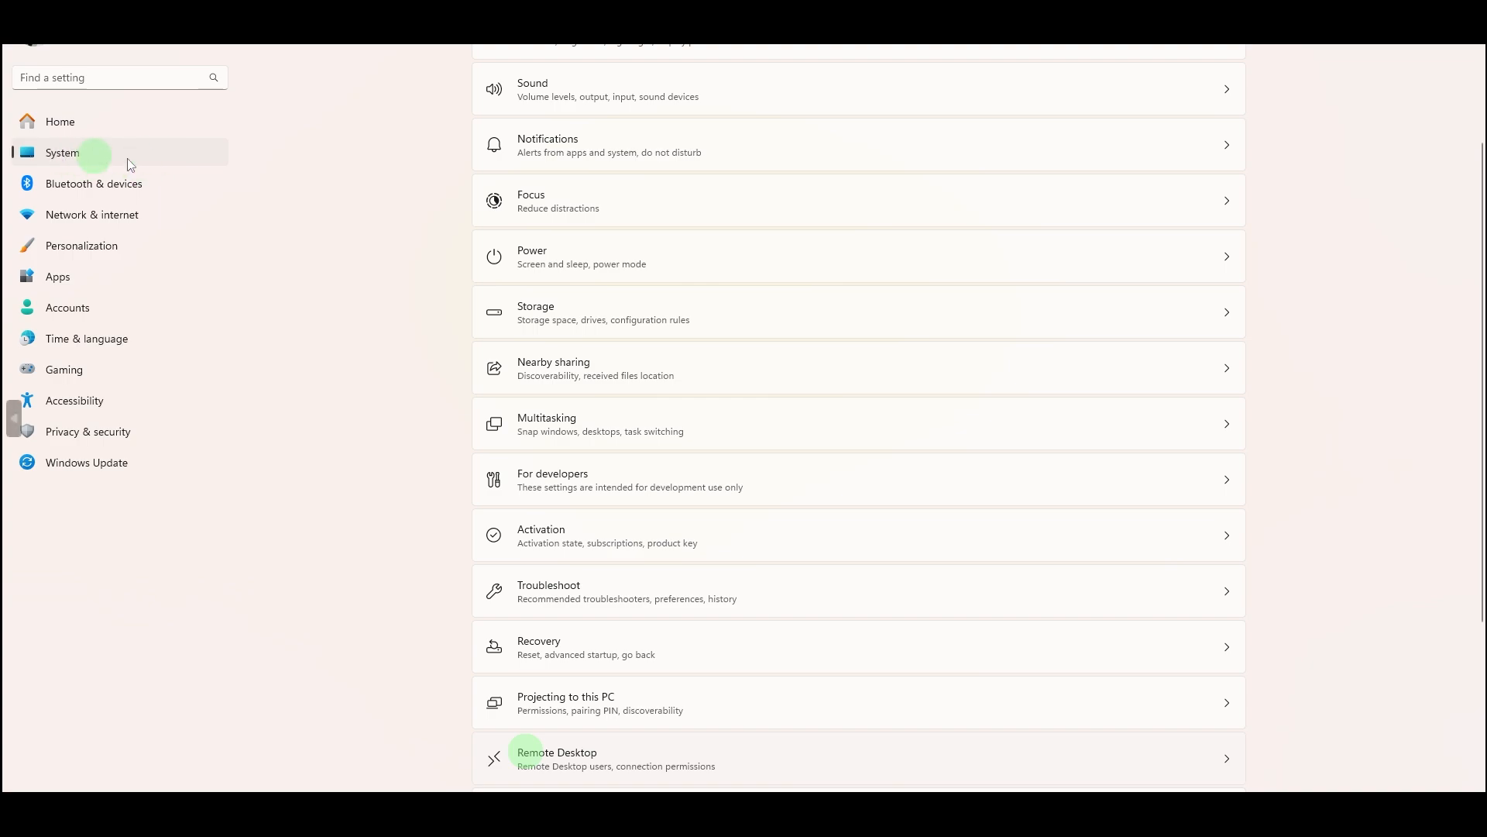
mouse_move(478, 740)
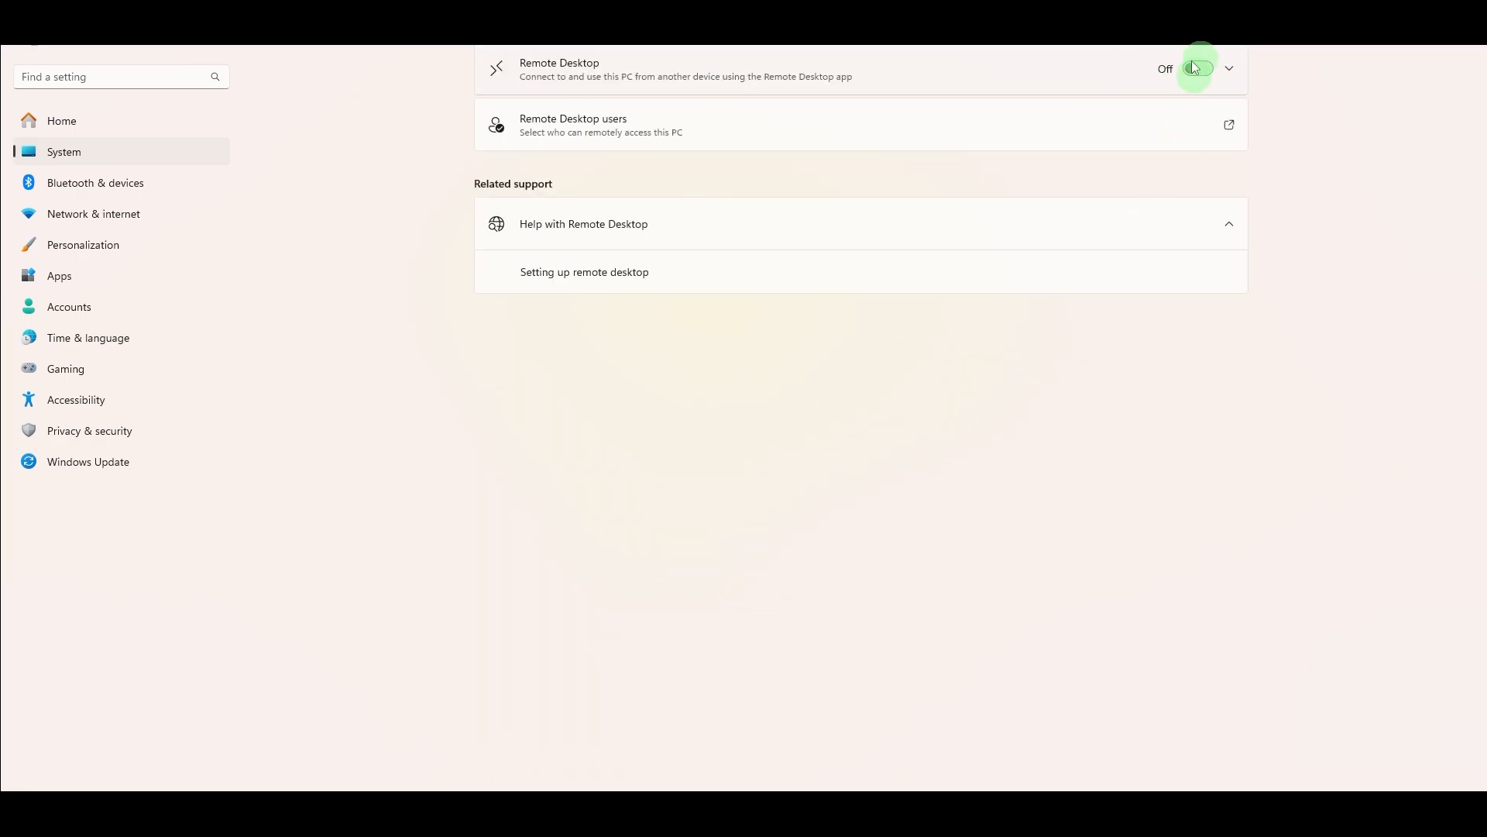
Switch on the Remote Desktop toggle on the Settings Remote Desktop page
left_click(1196, 68)
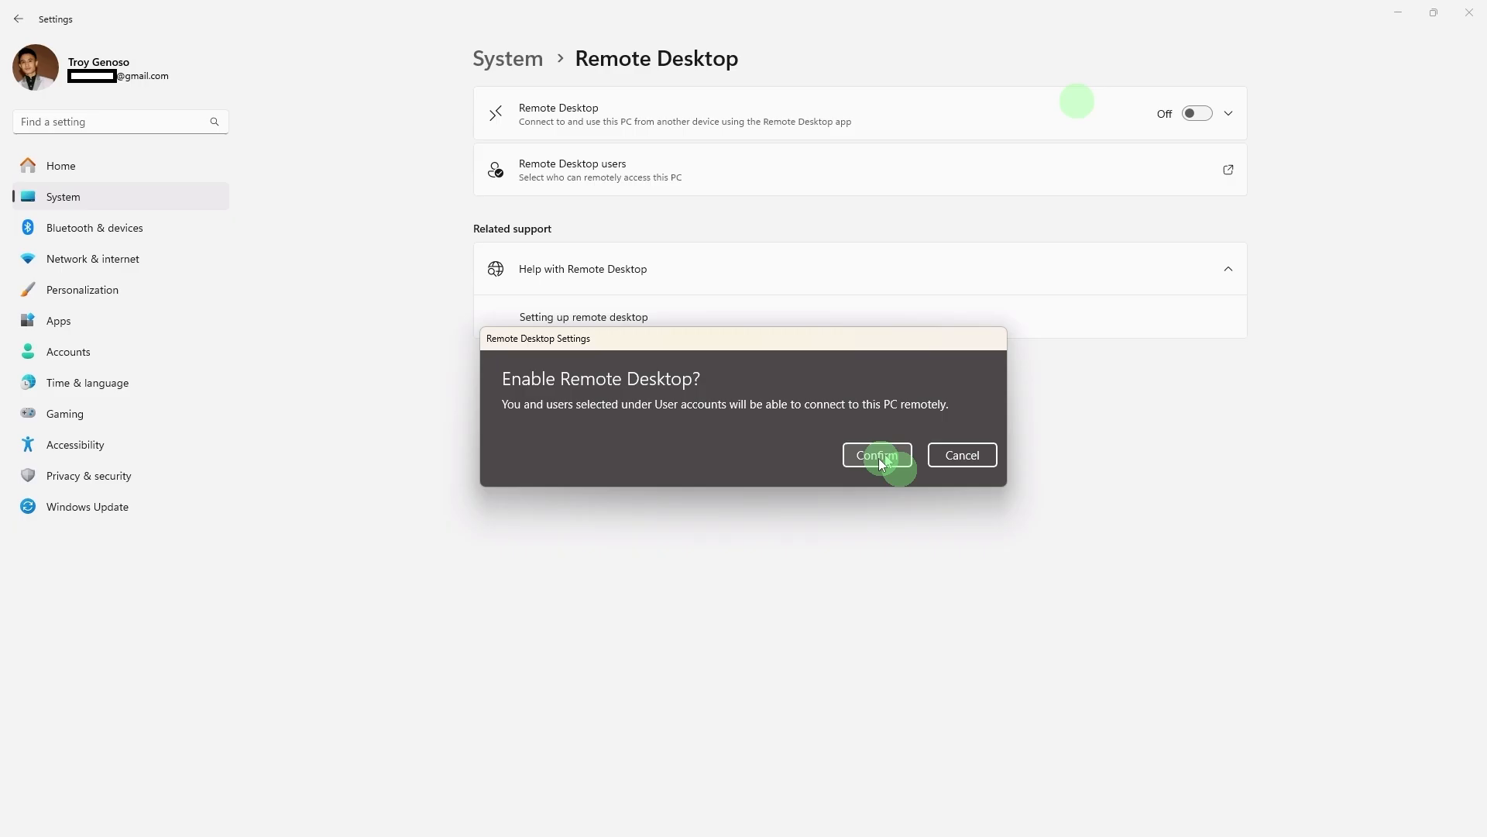
Confirm the Enable Remote Desktop prompt, then view the connected Ethernet network
left_click(92, 258)
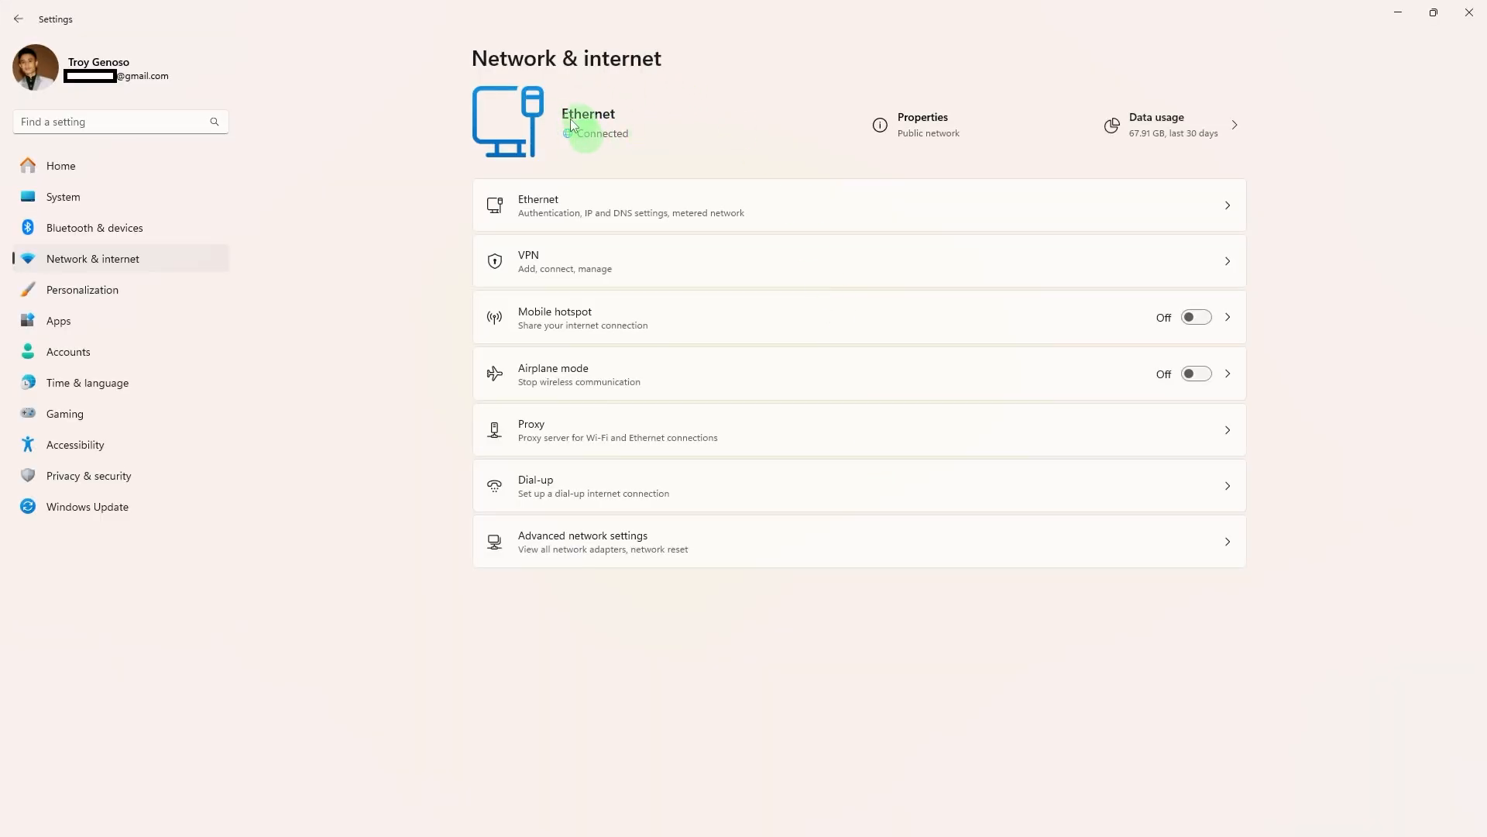
mouse_move(567, 134)
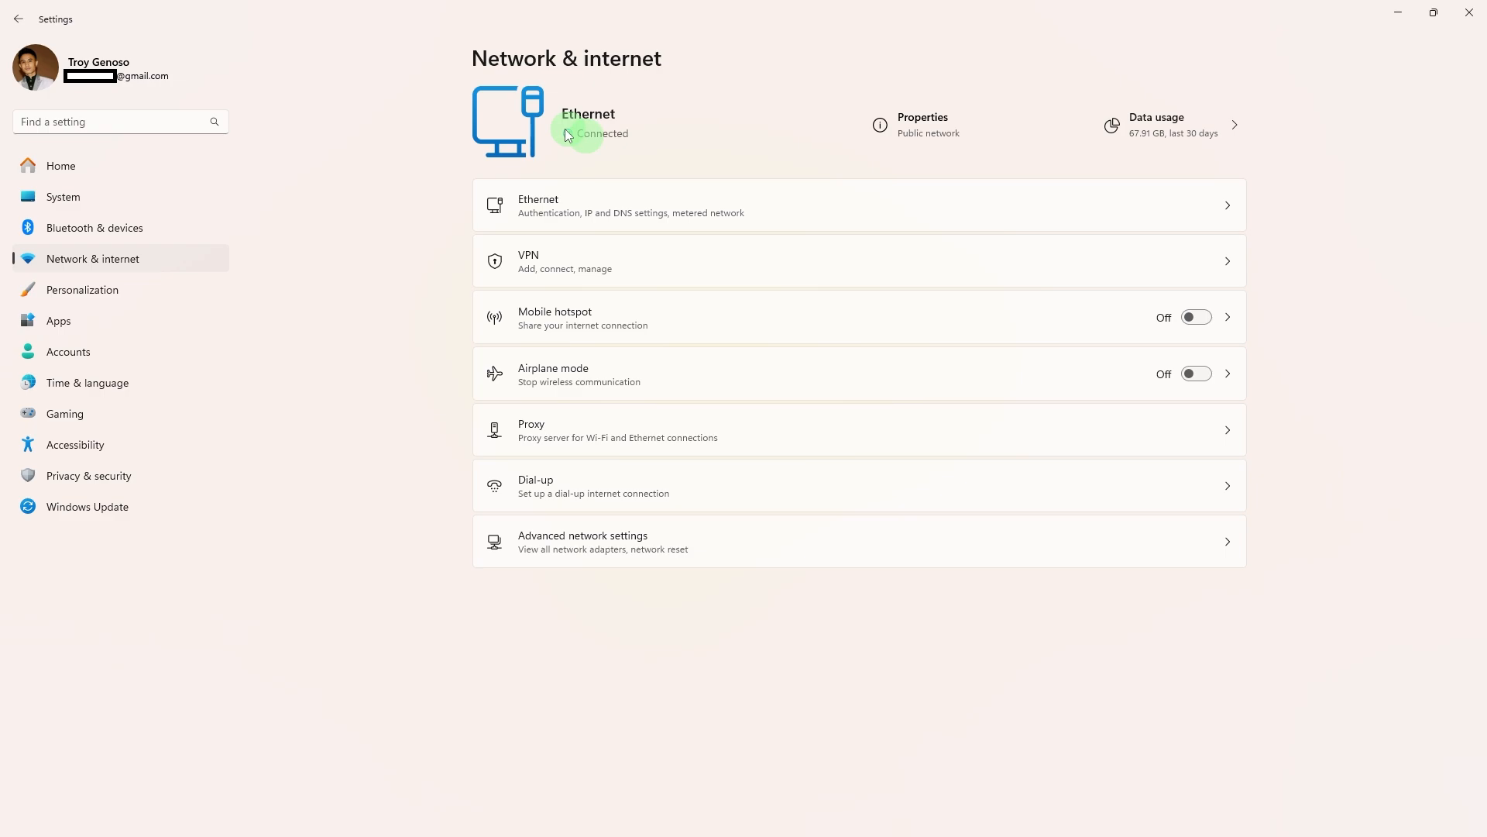
mouse_move(769, 204)
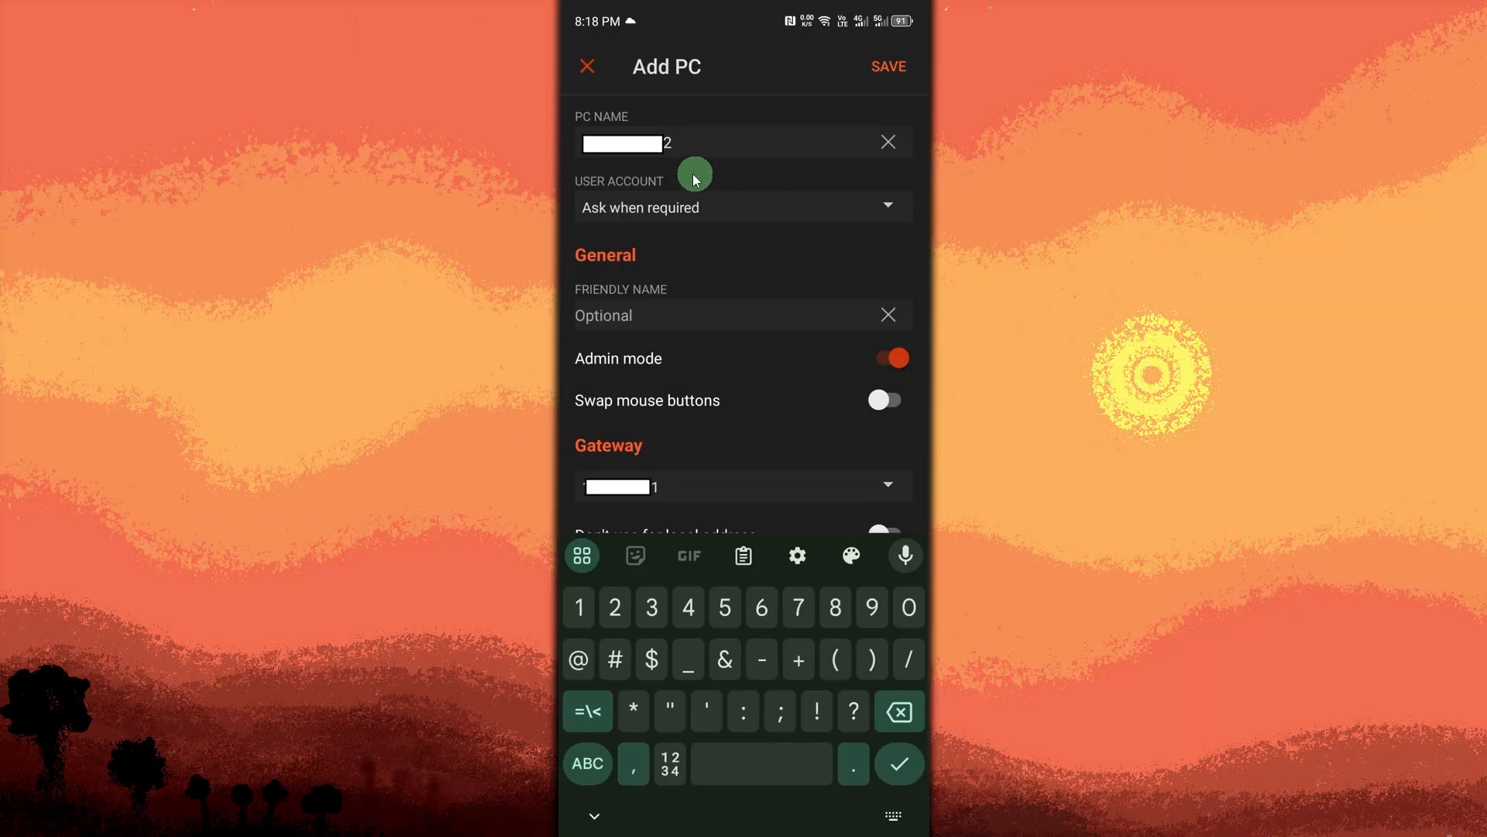
mouse_move(673, 228)
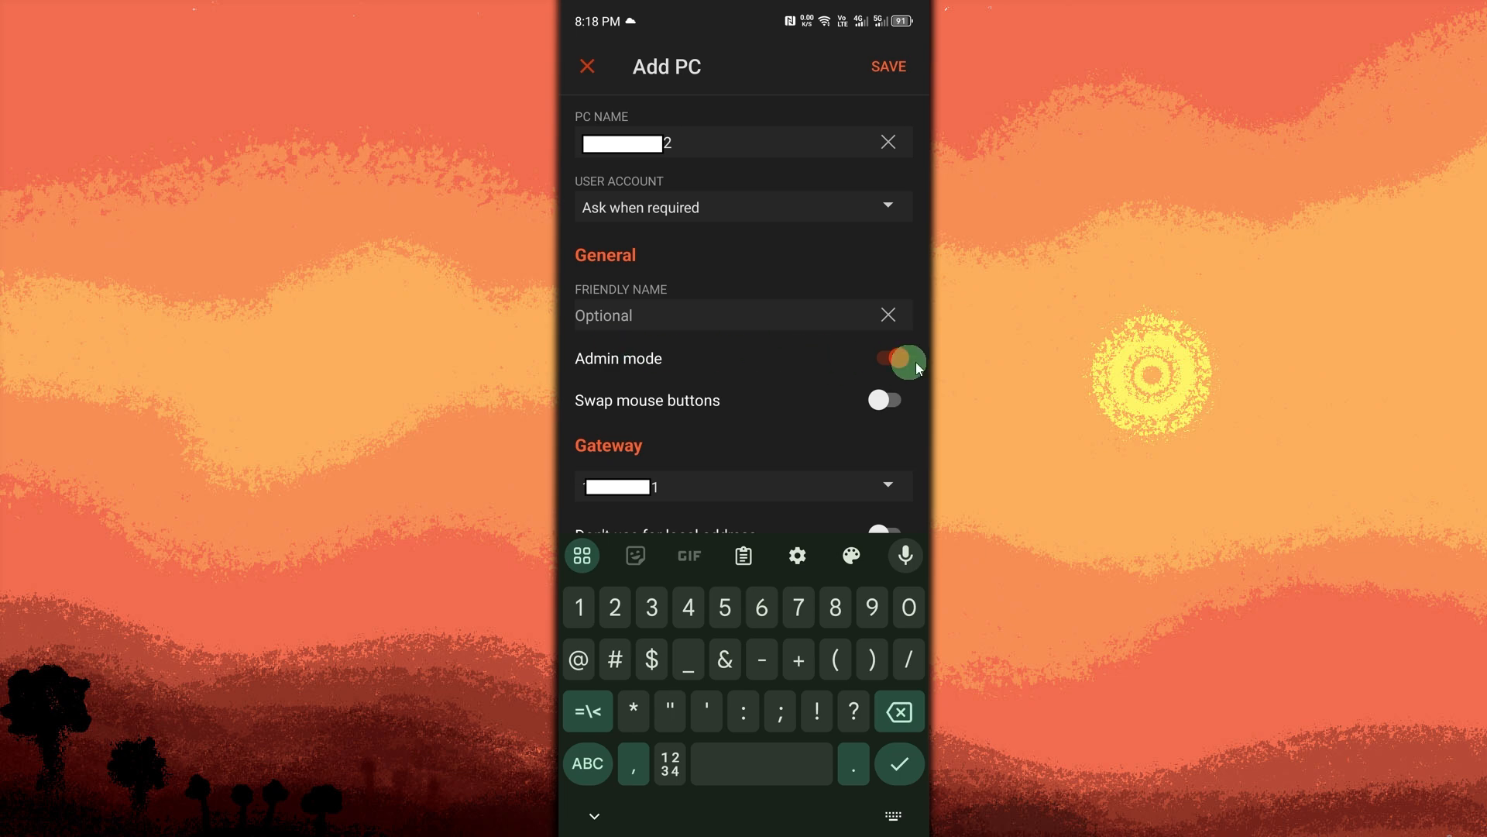
Adjust the Add PC form's PC name and gateway fields, keeping Admin mode on
left_click(885, 358)
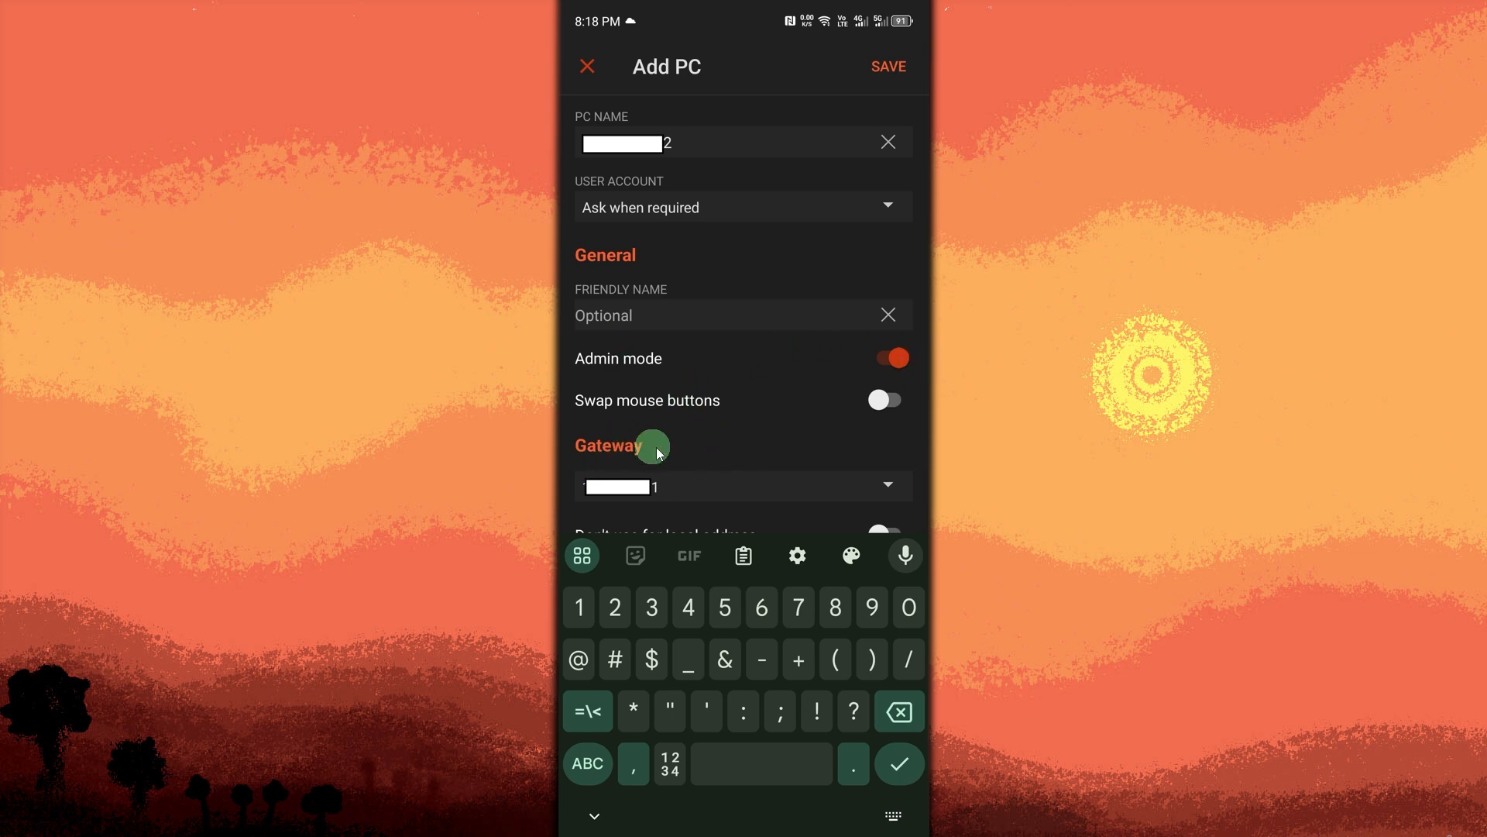
mouse_move(652, 497)
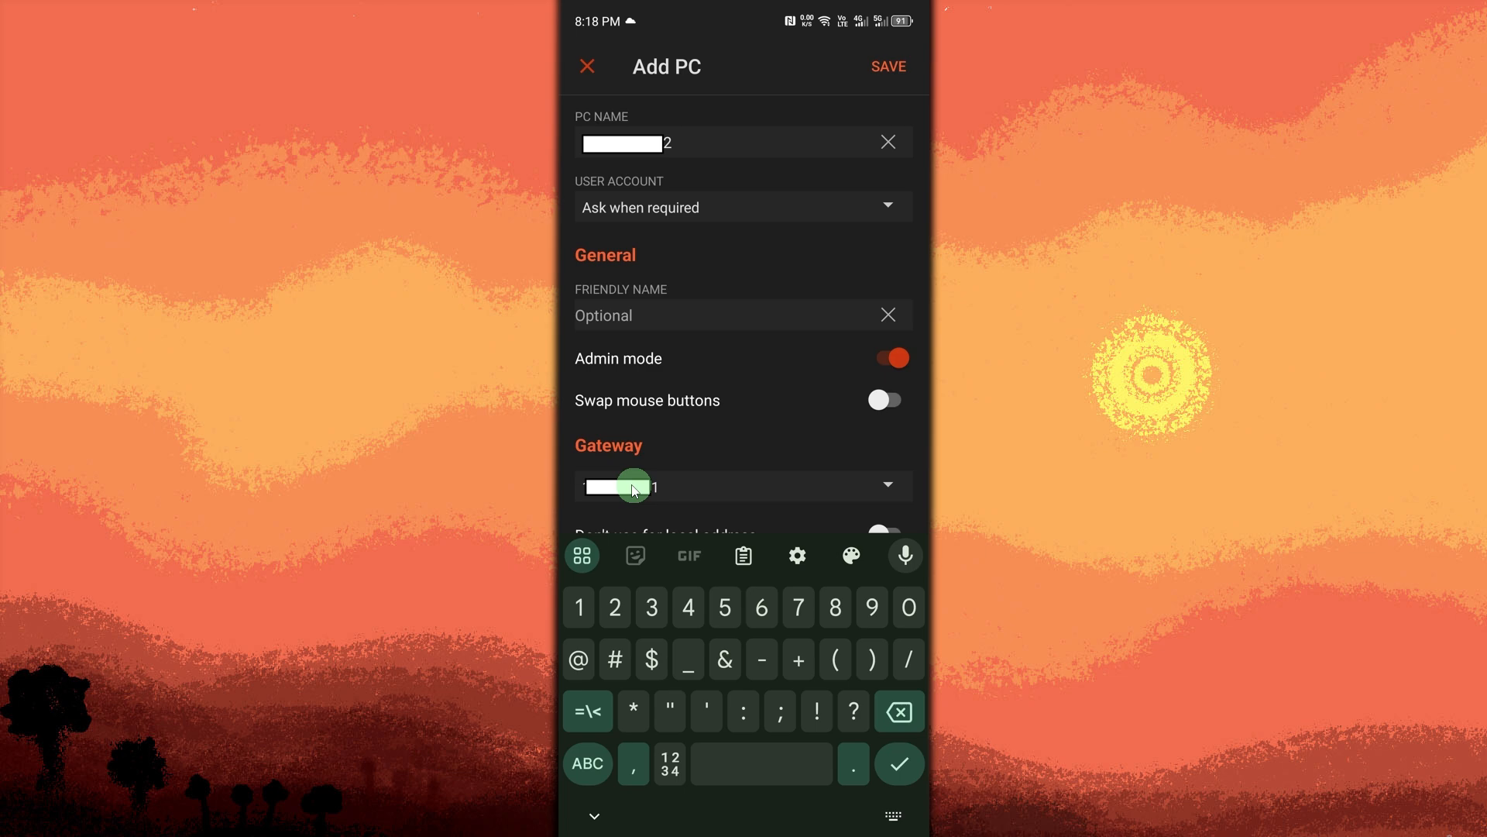
mouse_move(891, 107)
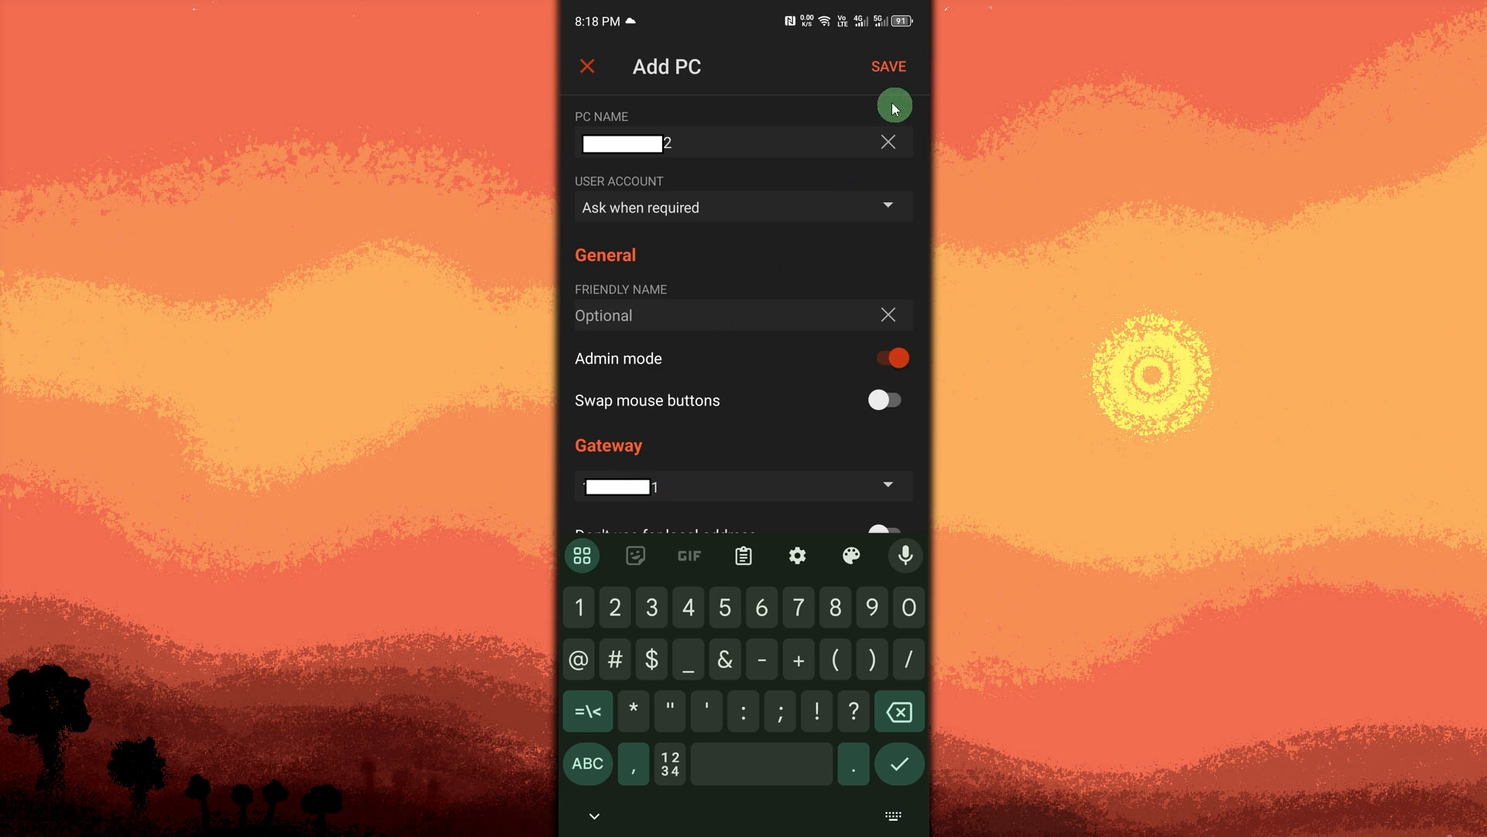
mouse_move(844, 83)
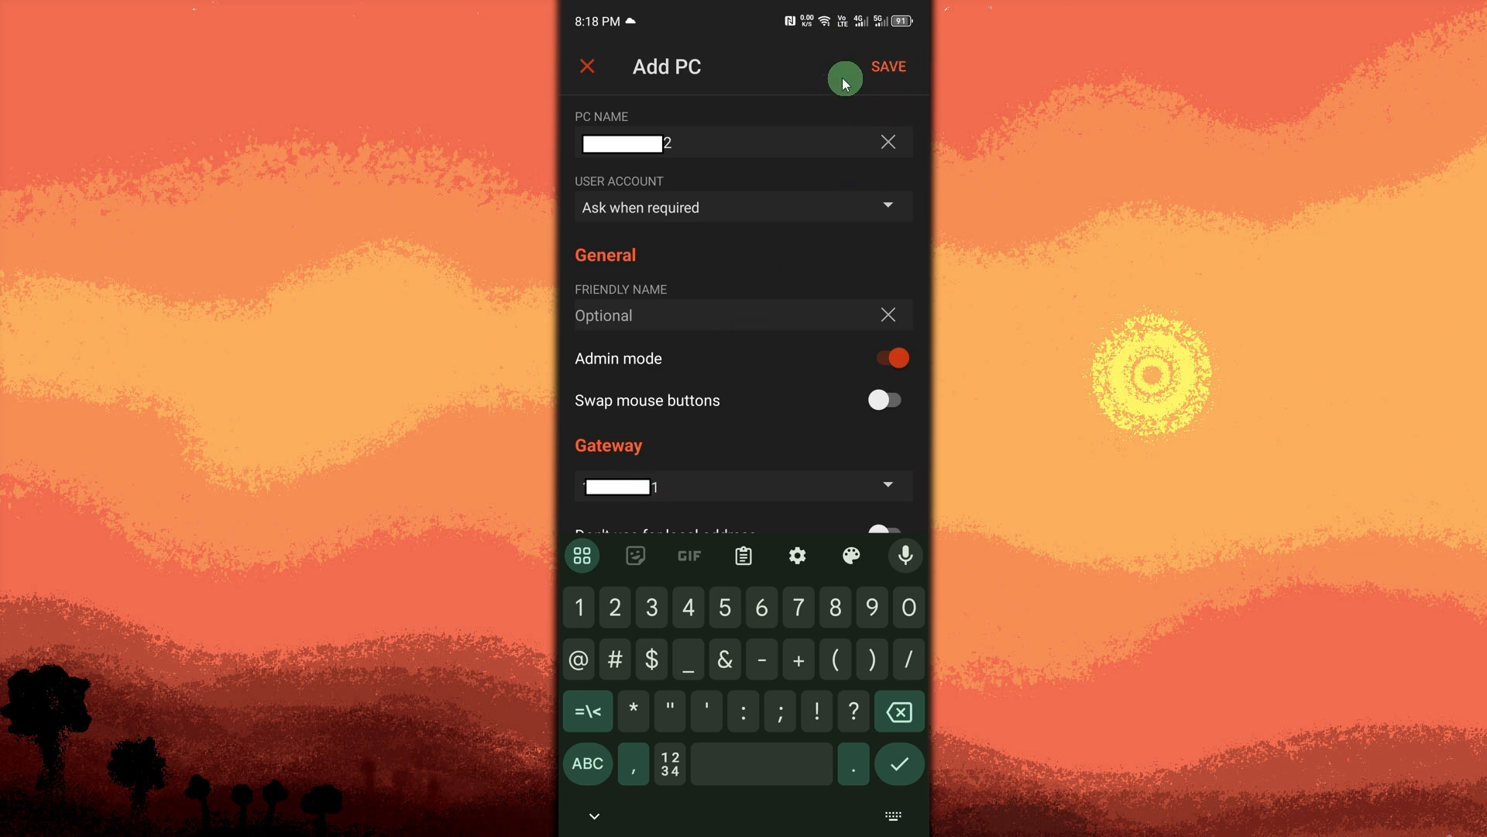
mouse_move(900, 92)
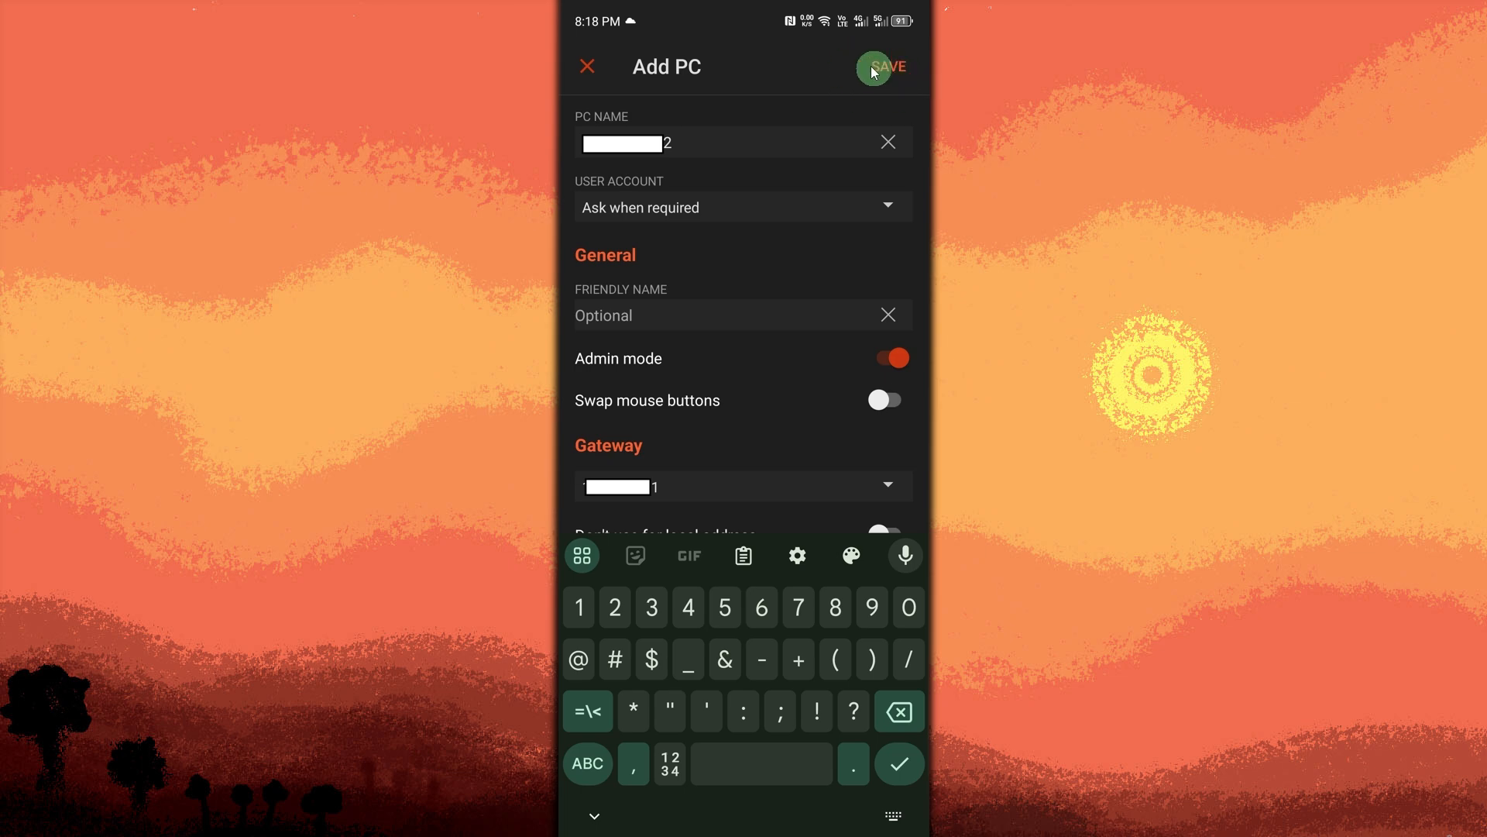
Save the PC entry, open its tile, and submit username and password to connect
left_click(883, 67)
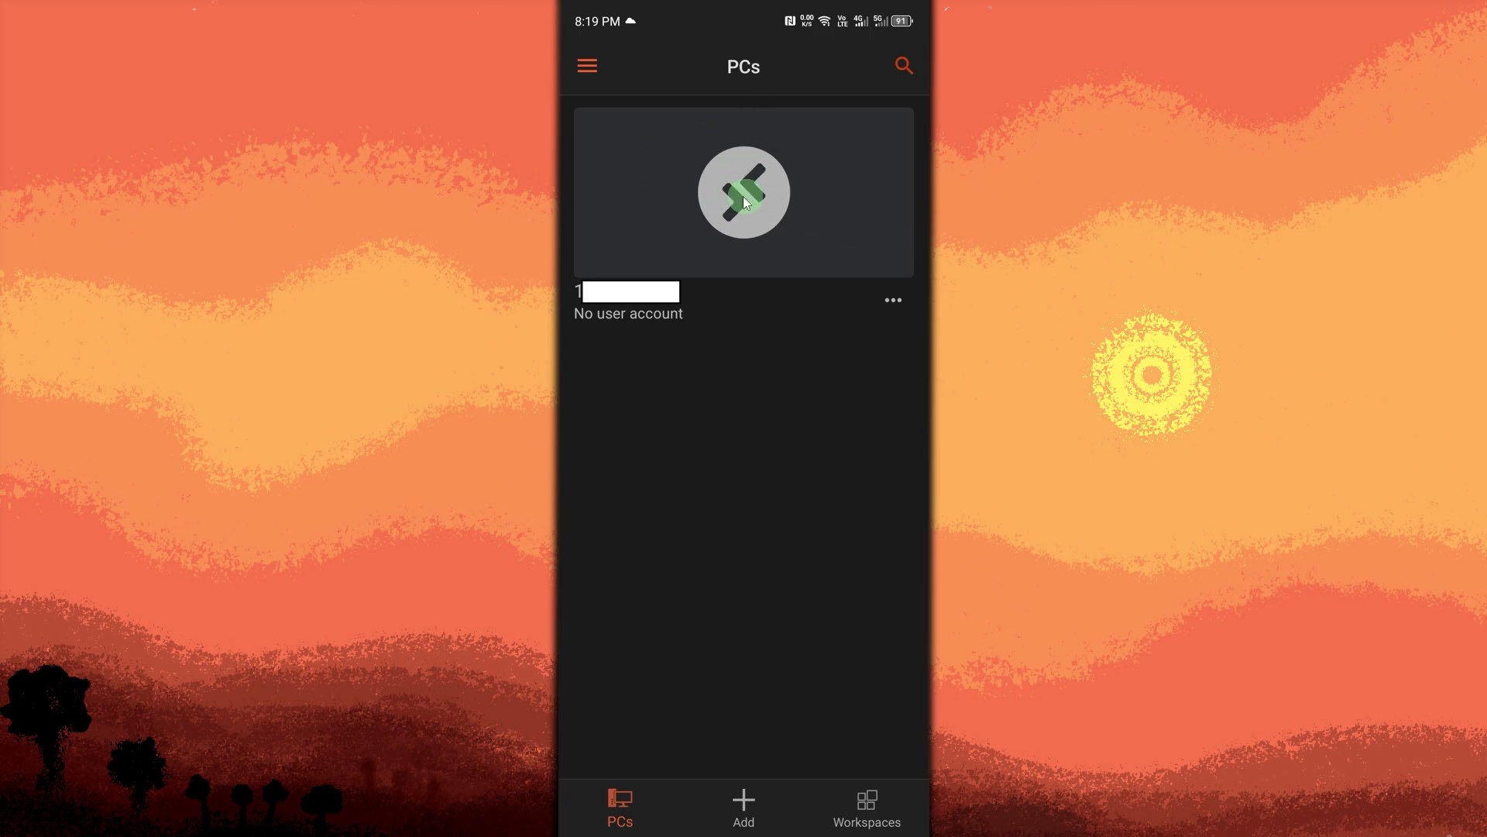
left_click(743, 193)
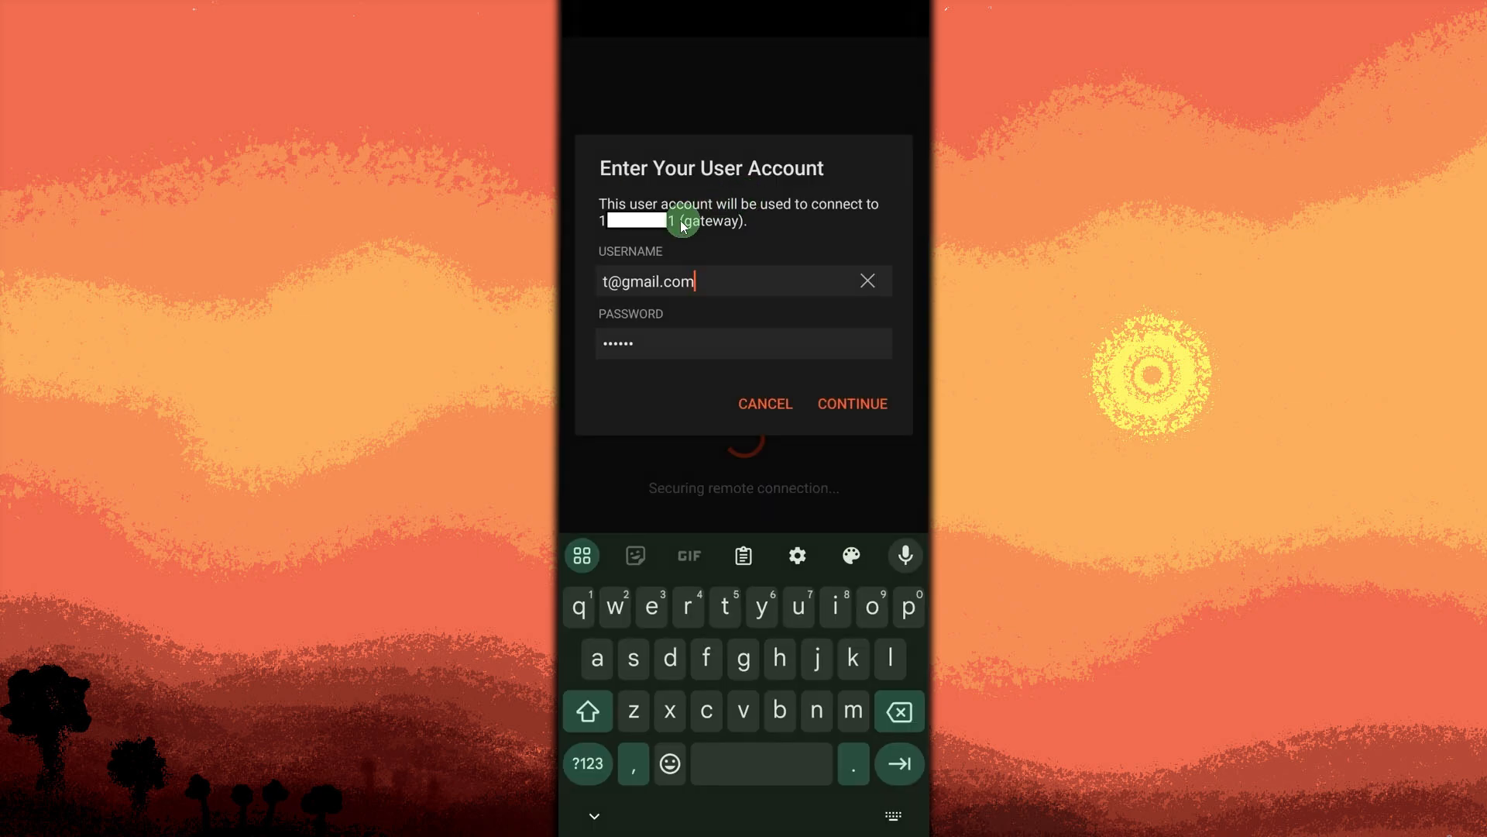
mouse_move(661, 317)
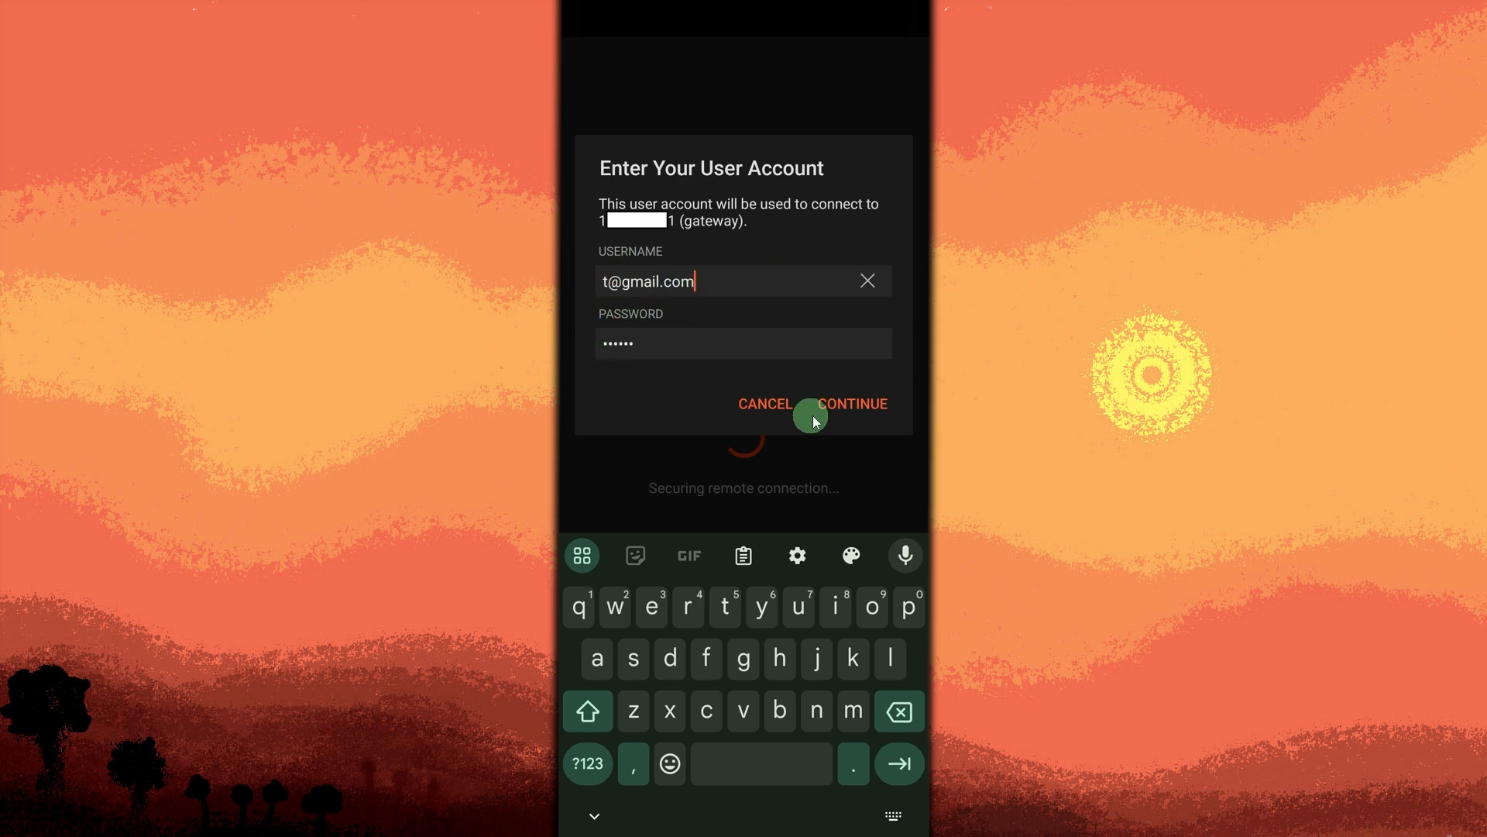
left_click(853, 402)
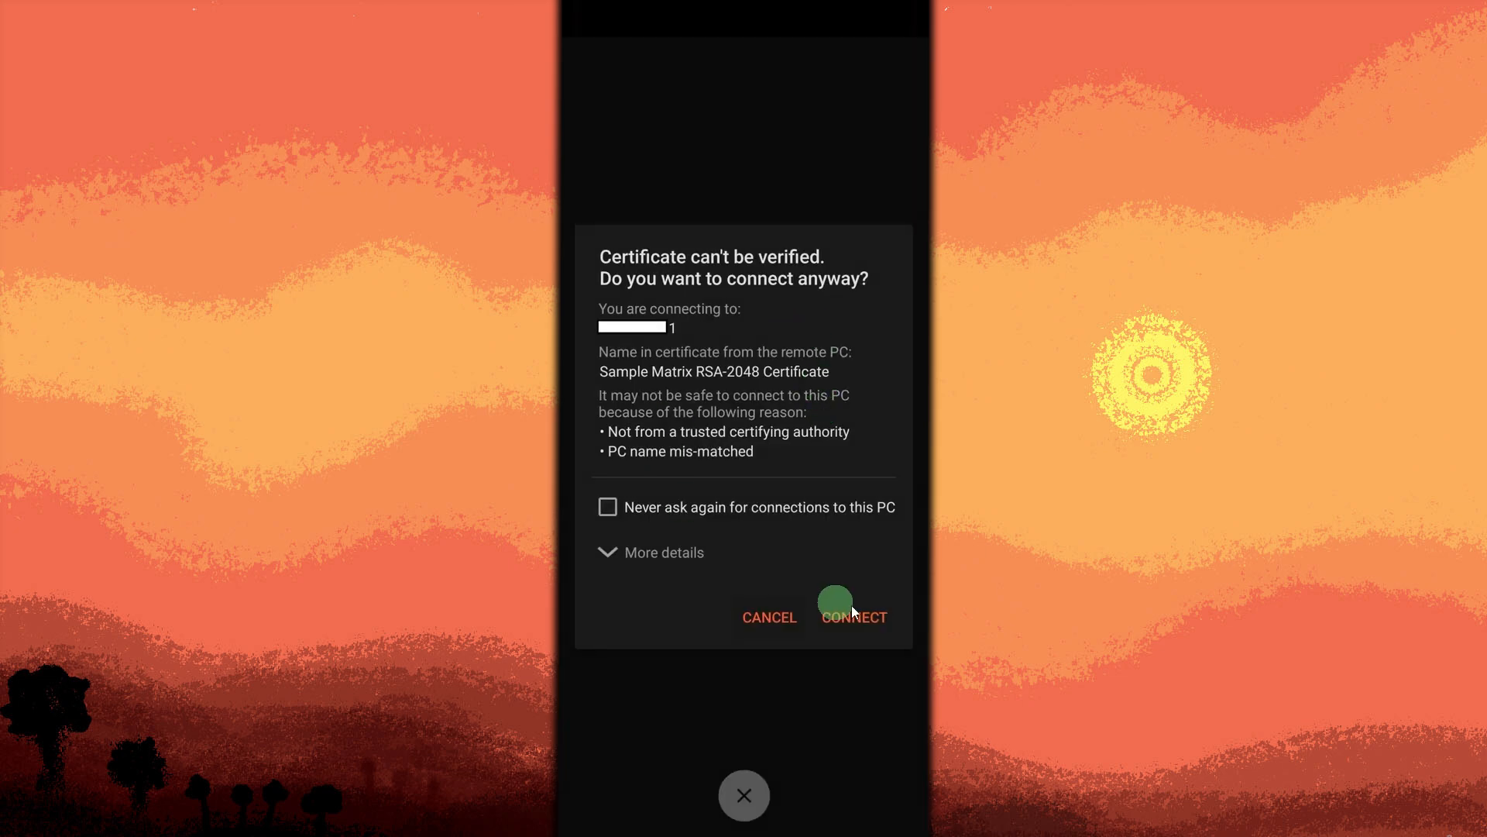